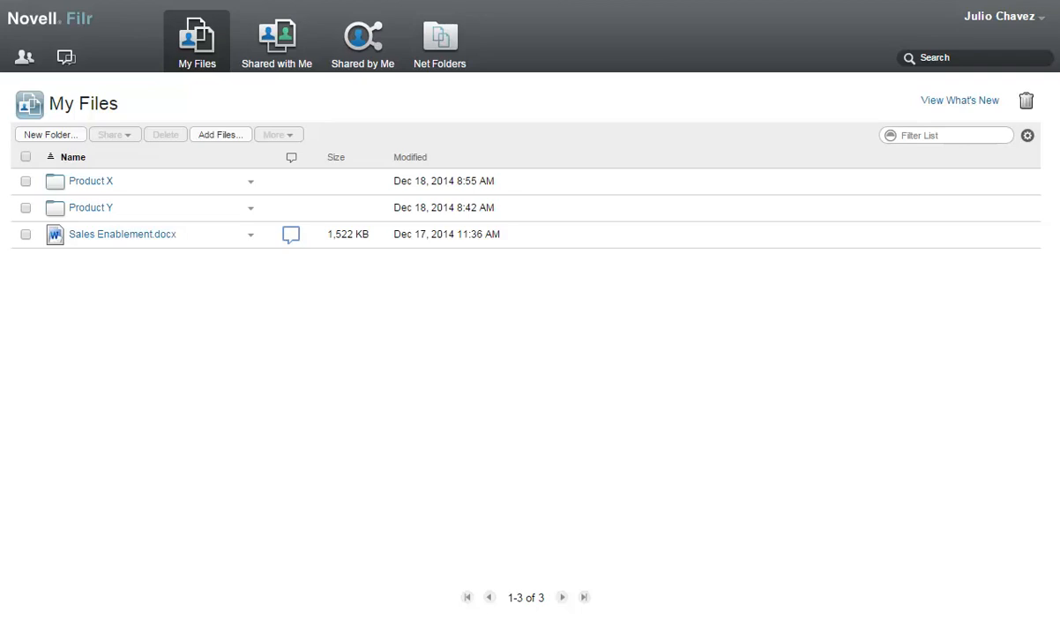
Go into the Product Y folder and bring up the actions for Sales Presentation.docx.
{"action": "left_click", "coordinate": [1002, 15]}
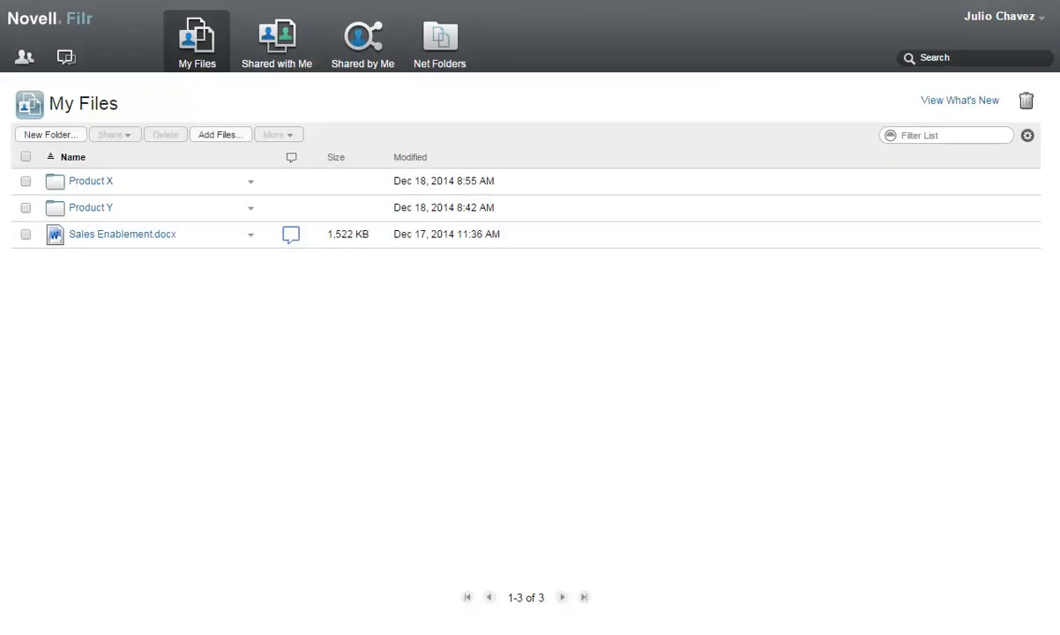
{"action": "mouse_move", "coordinate": [88, 88]}
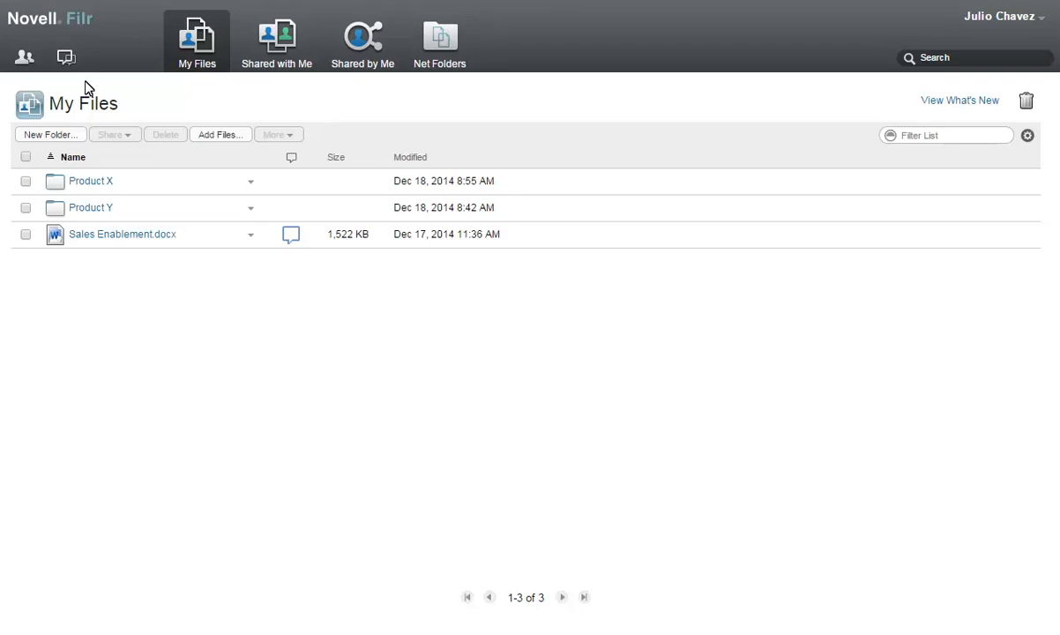
{"action": "left_click", "coordinate": [90, 208]}
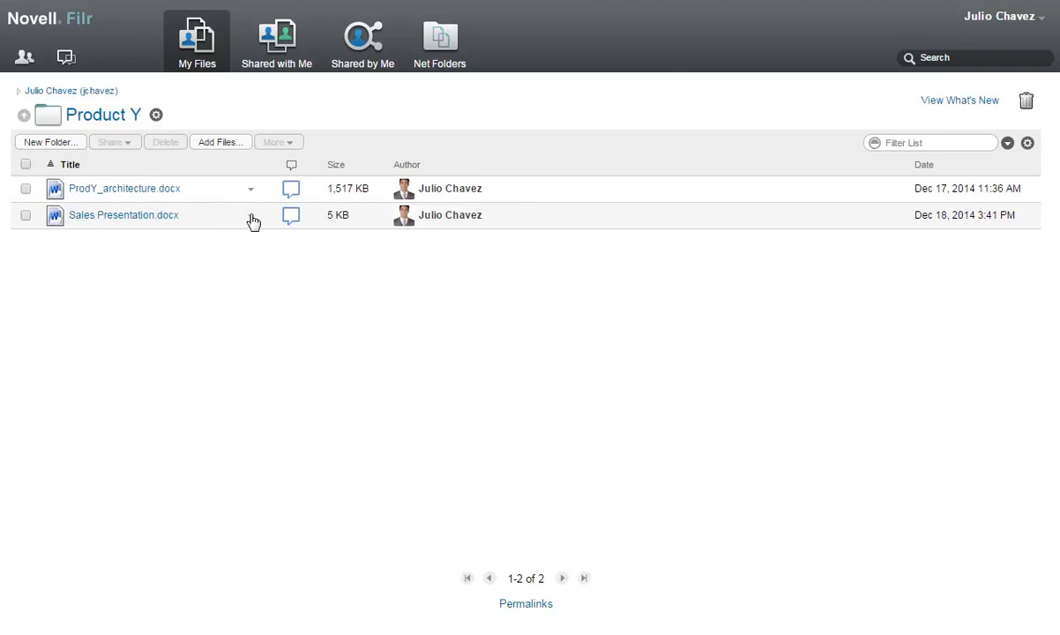
{"action": "left_click", "coordinate": [251, 215]}
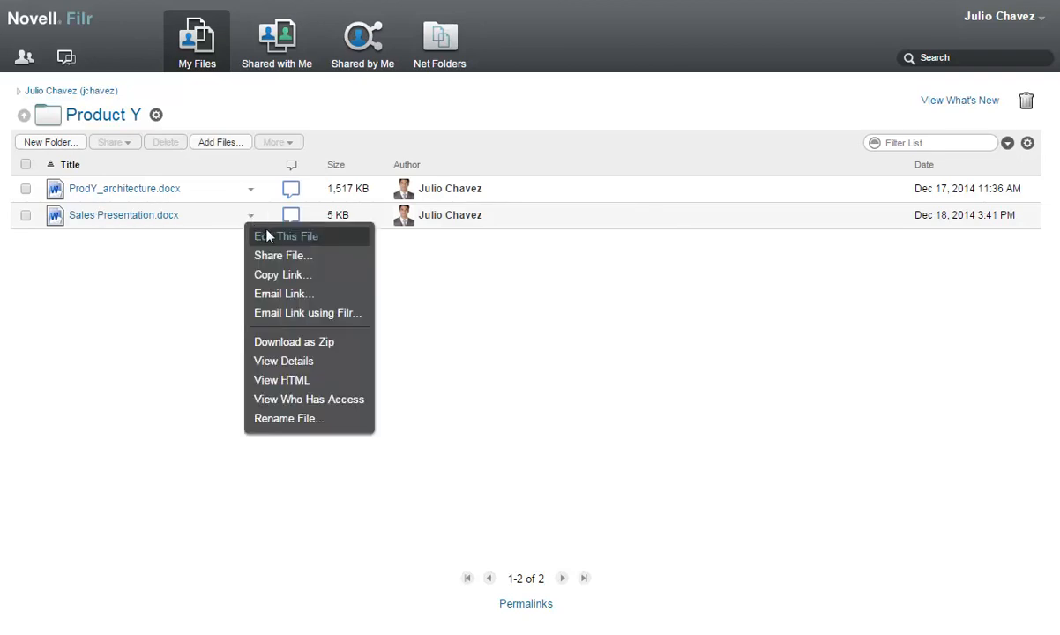
{"action": "left_click", "coordinate": [282, 254]}
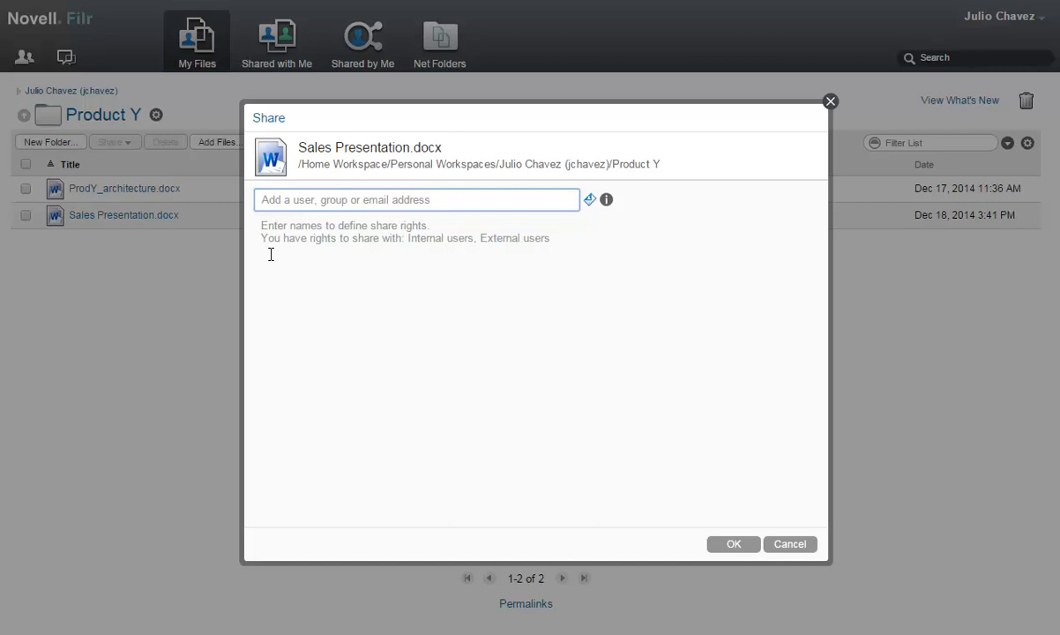
{"action": "type", "text": "a"}
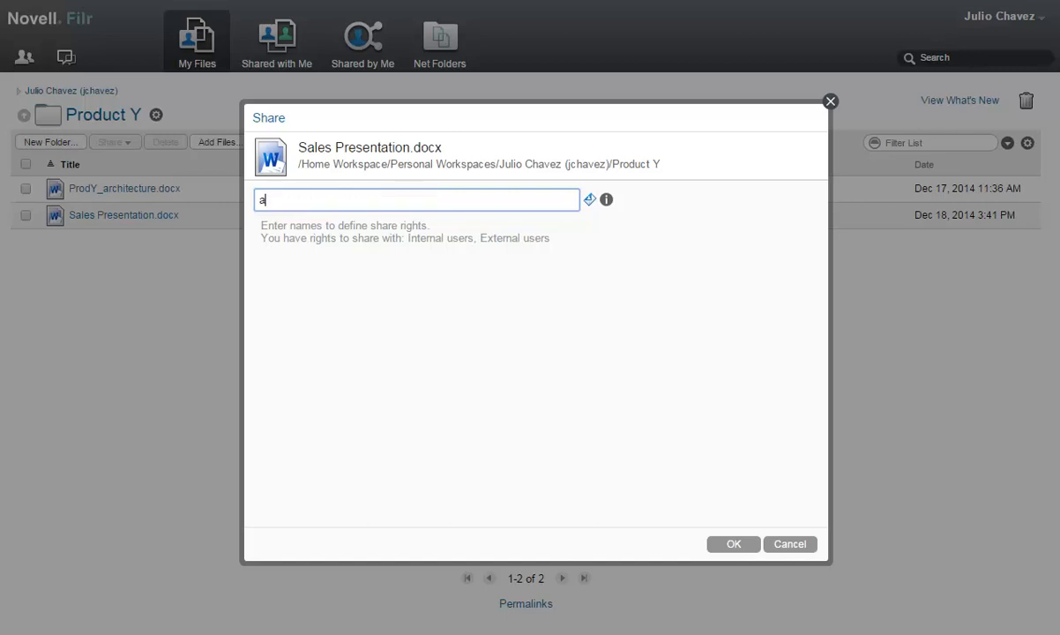
{"action": "type", "text": "nne"}
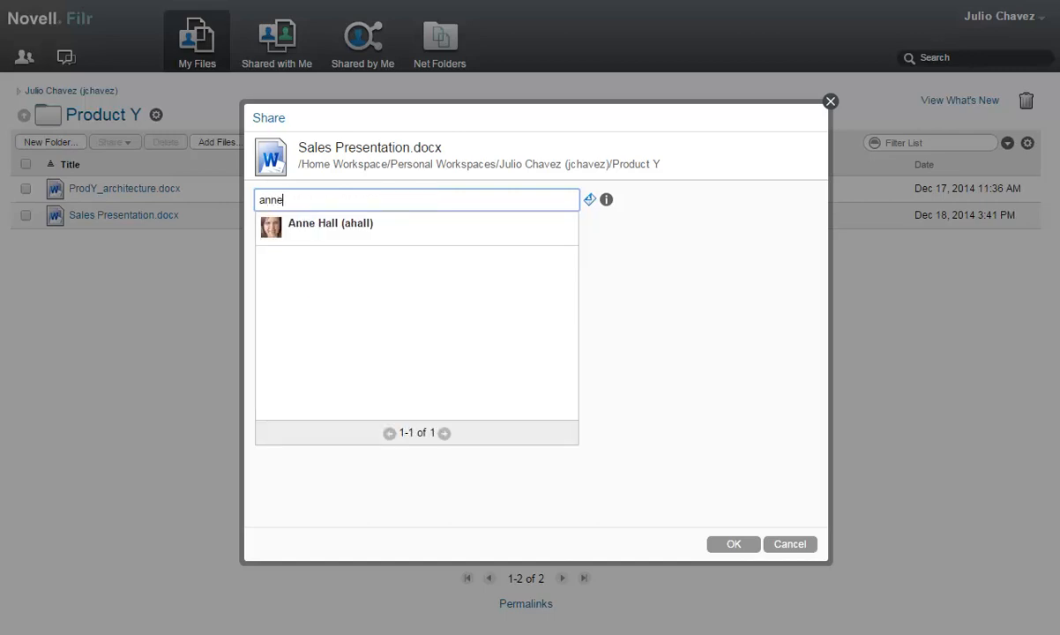
{"action": "left_click", "coordinate": [330, 222]}
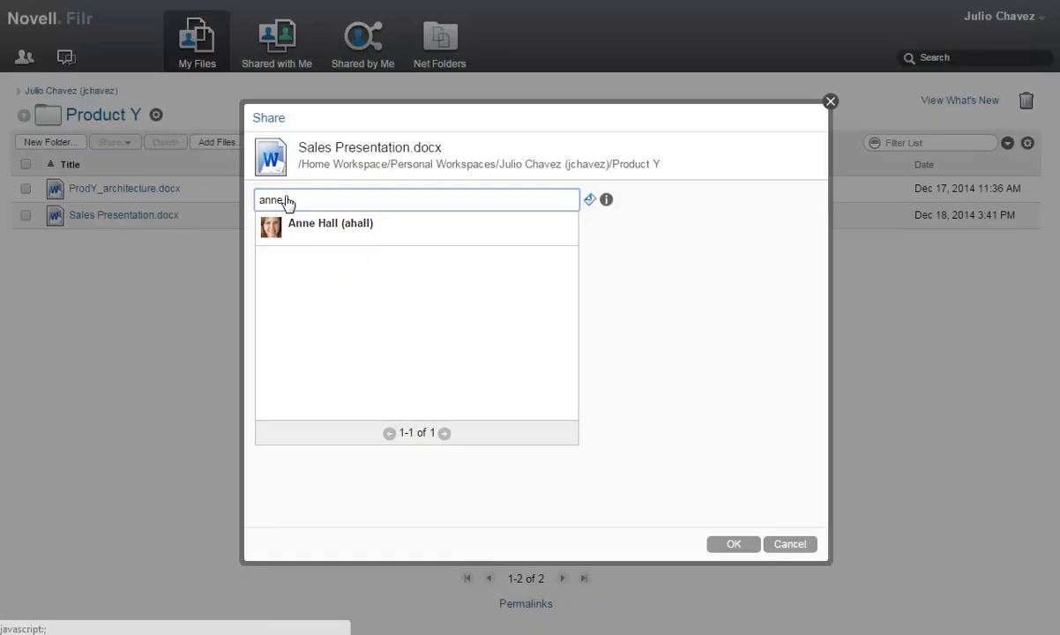
{"action": "mouse_move", "coordinate": [295, 222]}
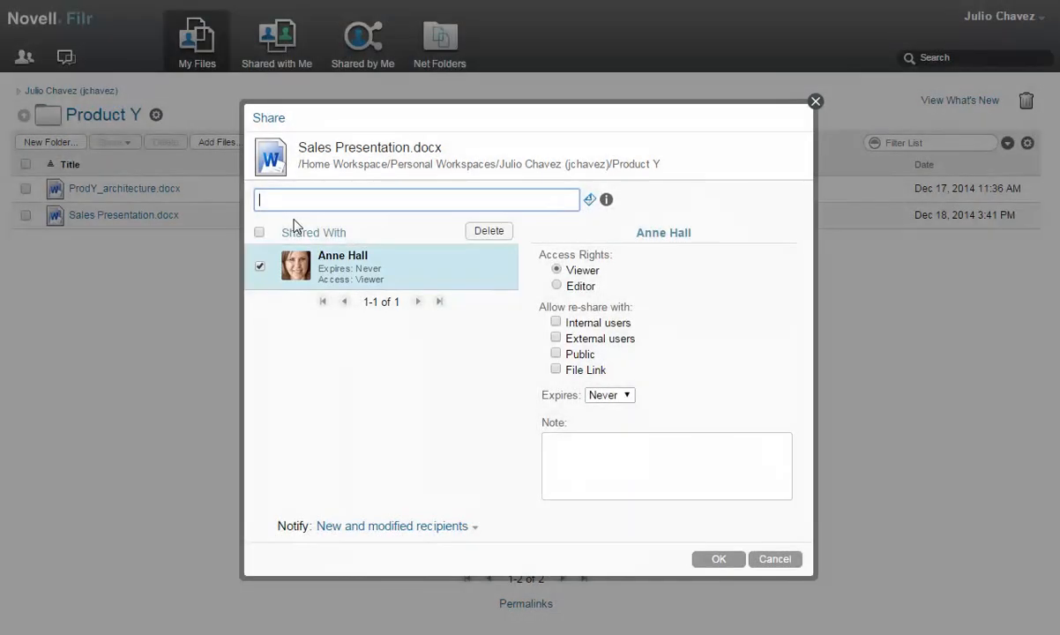
{"action": "mouse_move", "coordinate": [558, 286]}
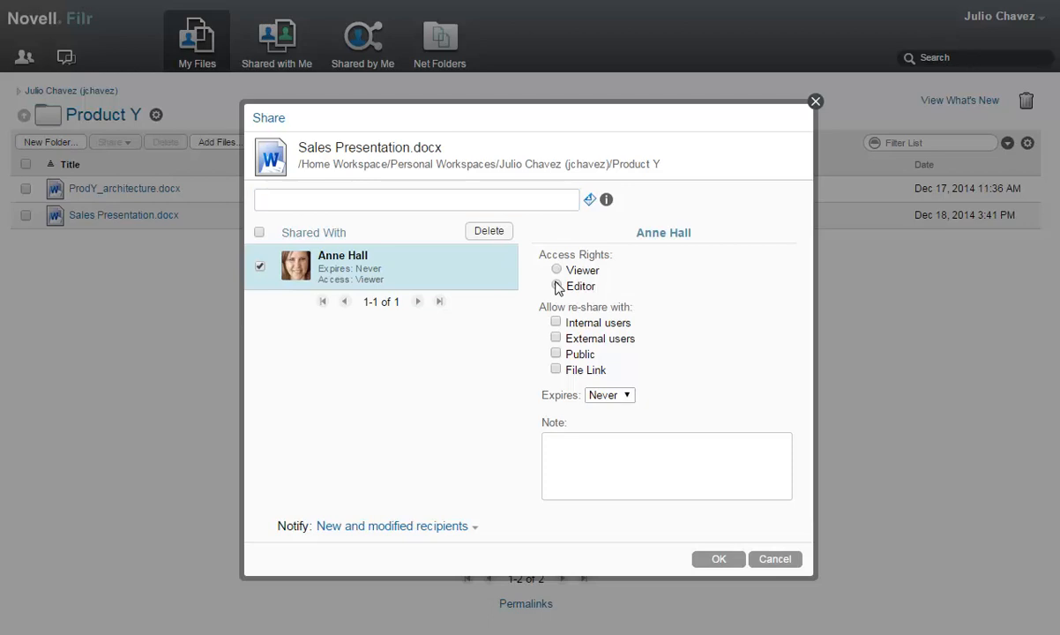
{"action": "left_click", "coordinate": [558, 286]}
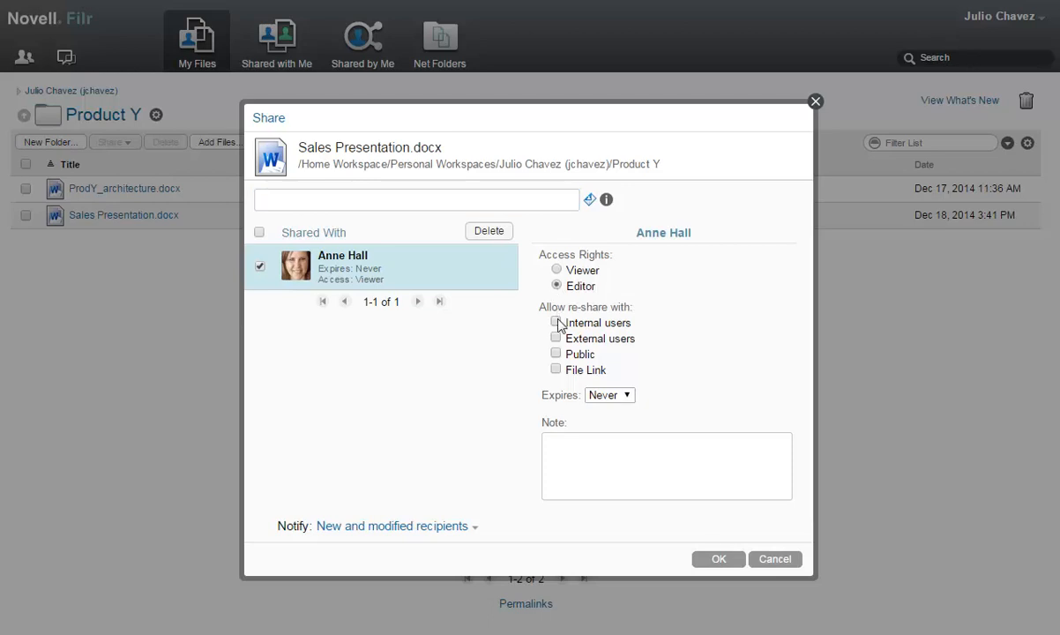
{"action": "left_click", "coordinate": [557, 321]}
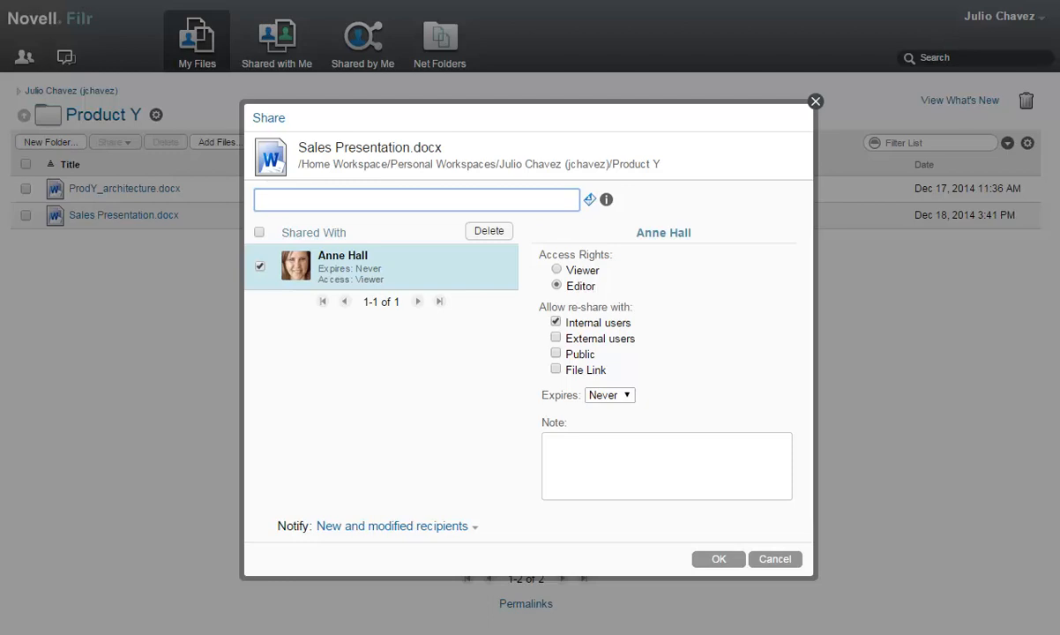
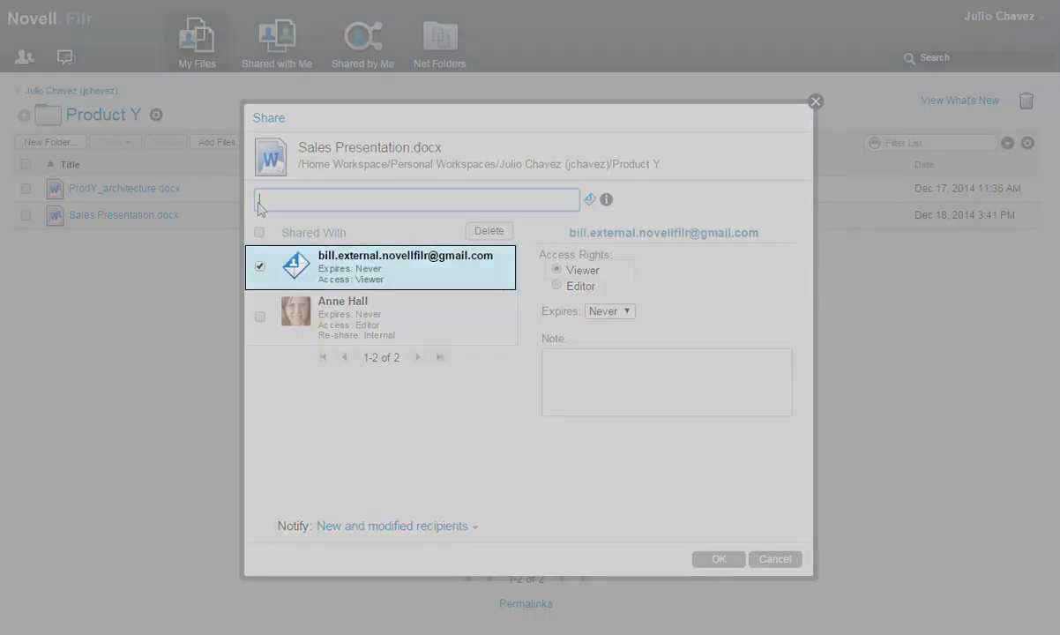
{"action": "left_click", "coordinate": [557, 270]}
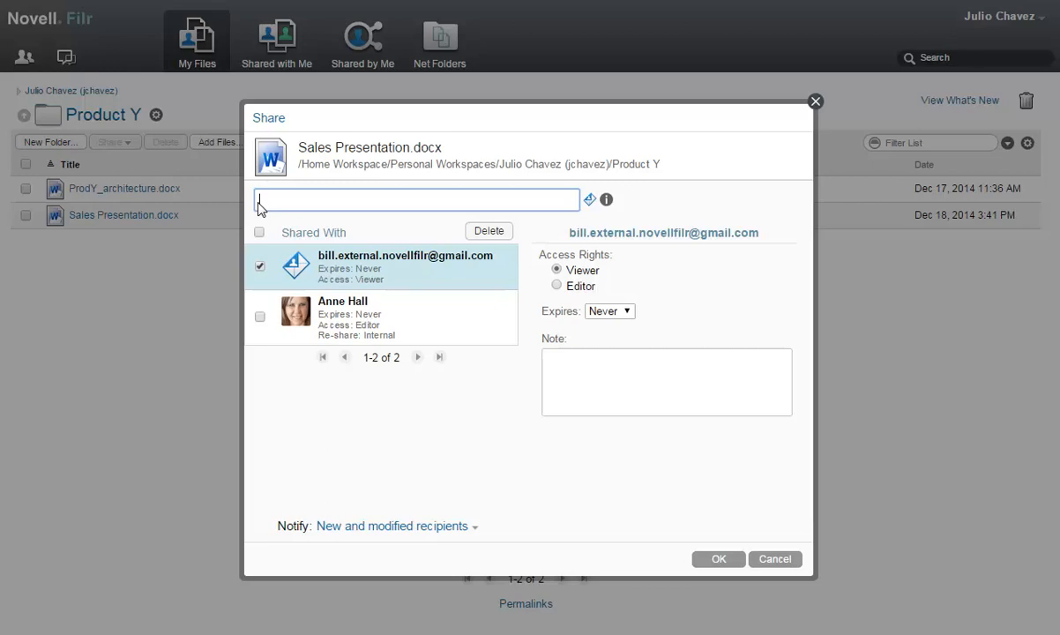
{"action": "mouse_move", "coordinate": [302, 209]}
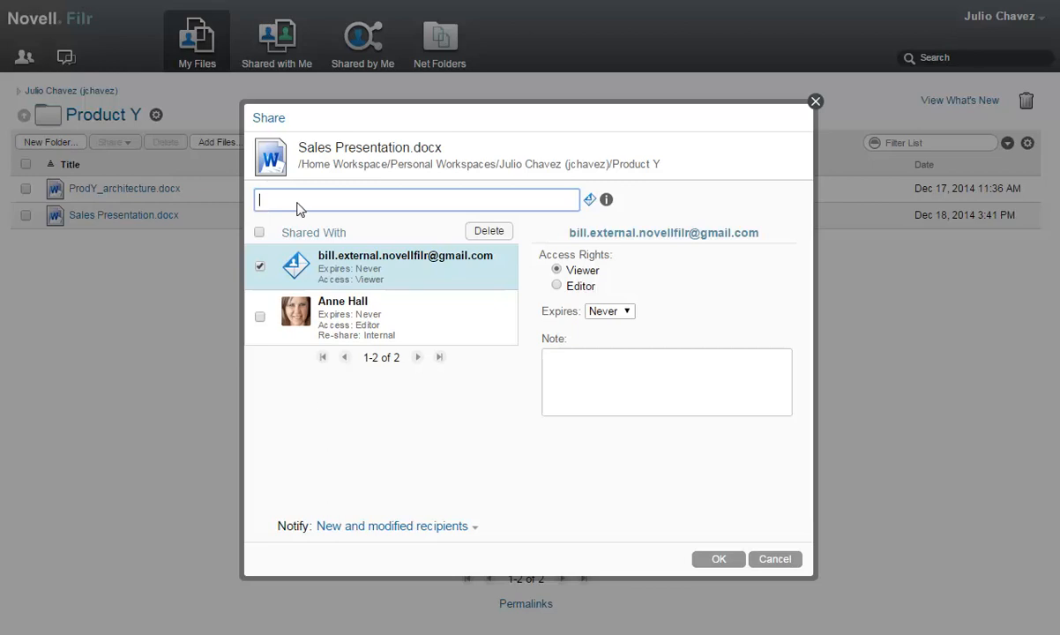
Make Bill's share expire after 14 days, add a note asking him to review the presentation, and confirm.
{"action": "left_click", "coordinate": [608, 310]}
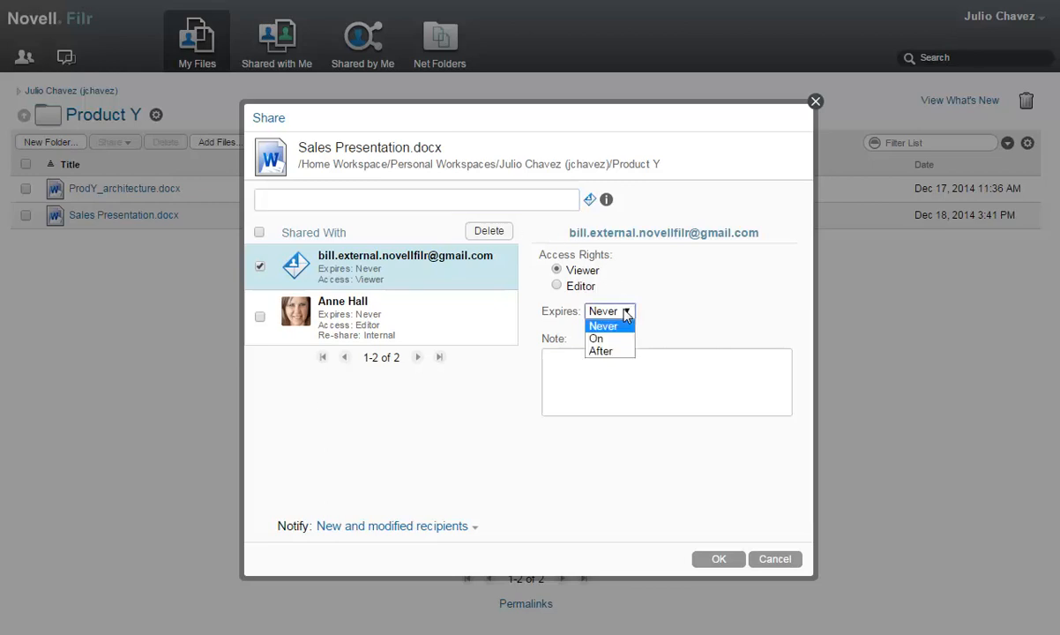
{"action": "left_click", "coordinate": [600, 351]}
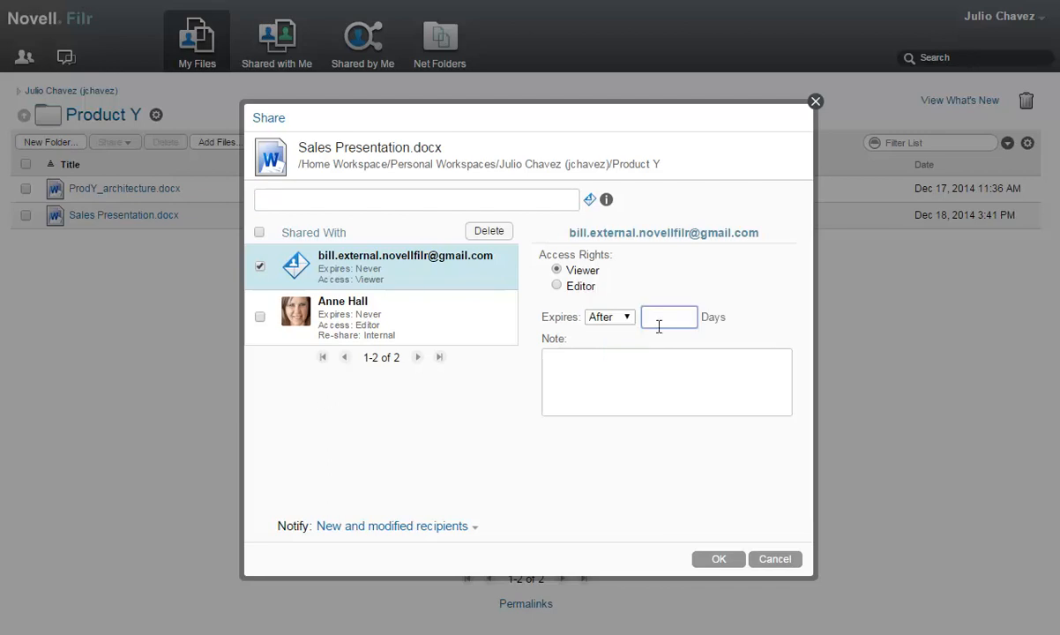
{"action": "type", "text": "14"}
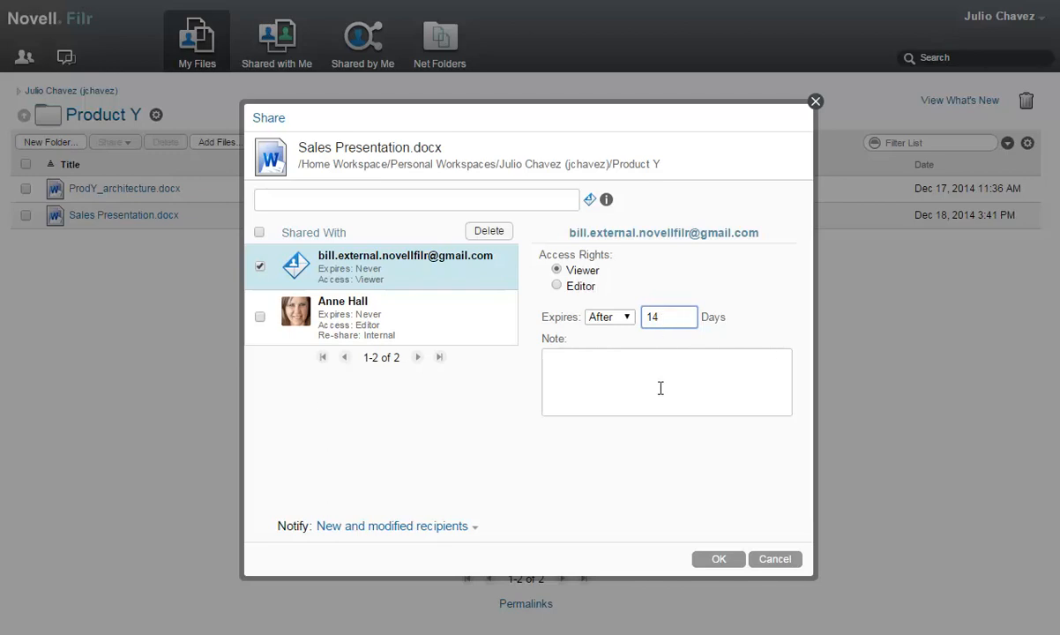
{"action": "type", "text": "Bill, pleas"}
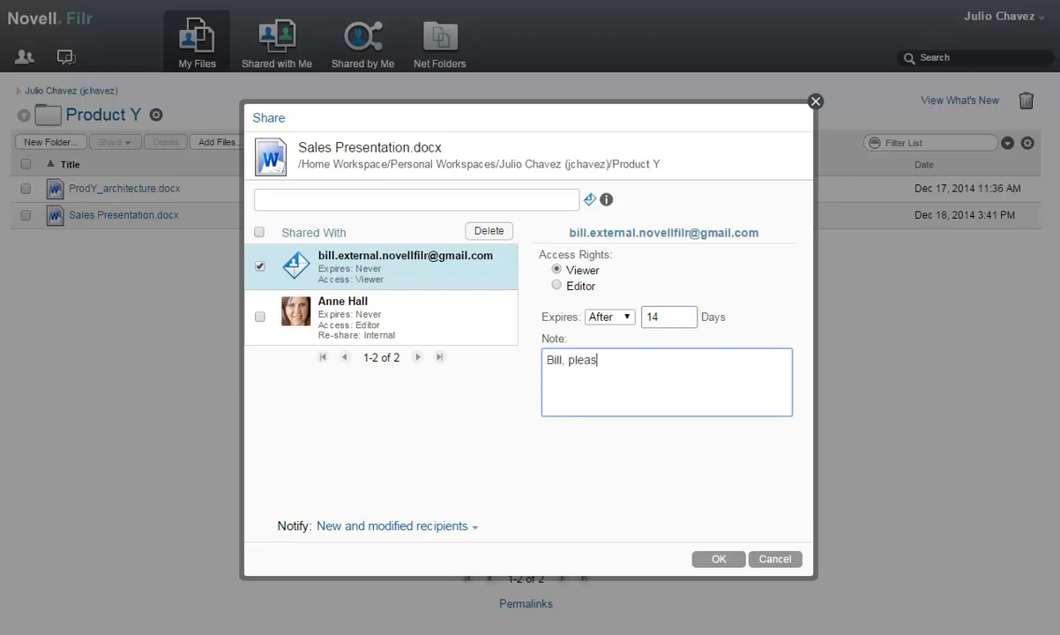
{"action": "type", "text": "e take a look at thi"}
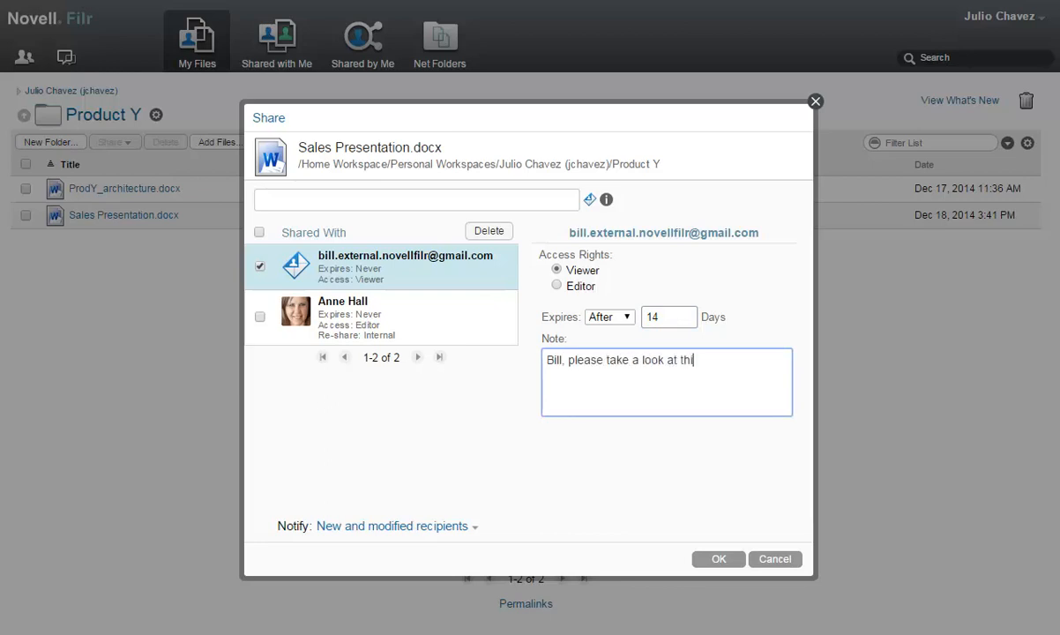
{"action": "type", "text": "s presentation. I think you'll be happy w"}
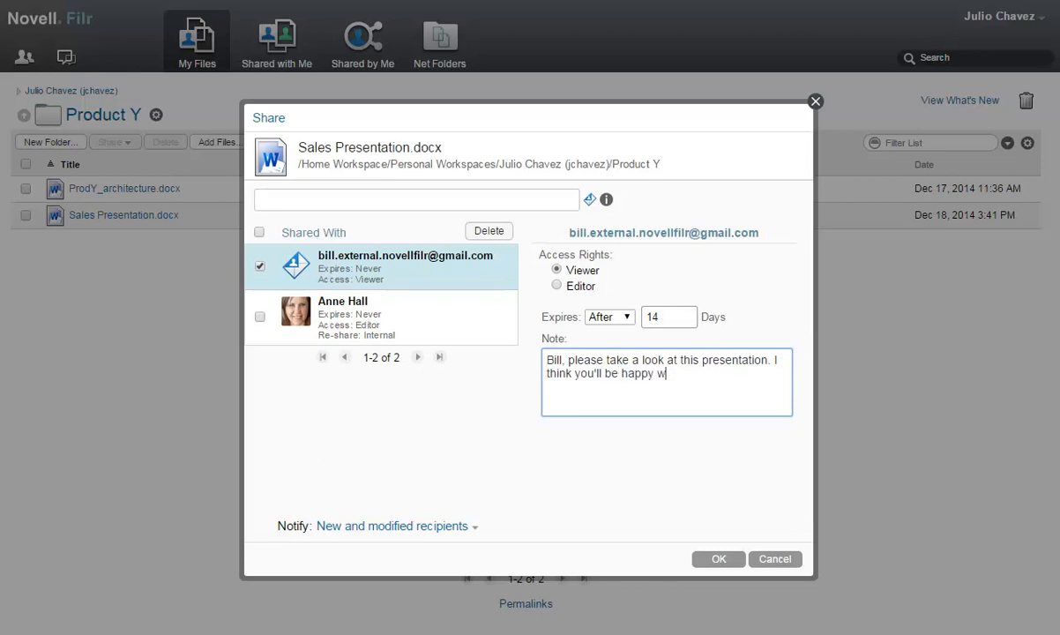
{"action": "type", "text": "ith this product. Thanks for your time."}
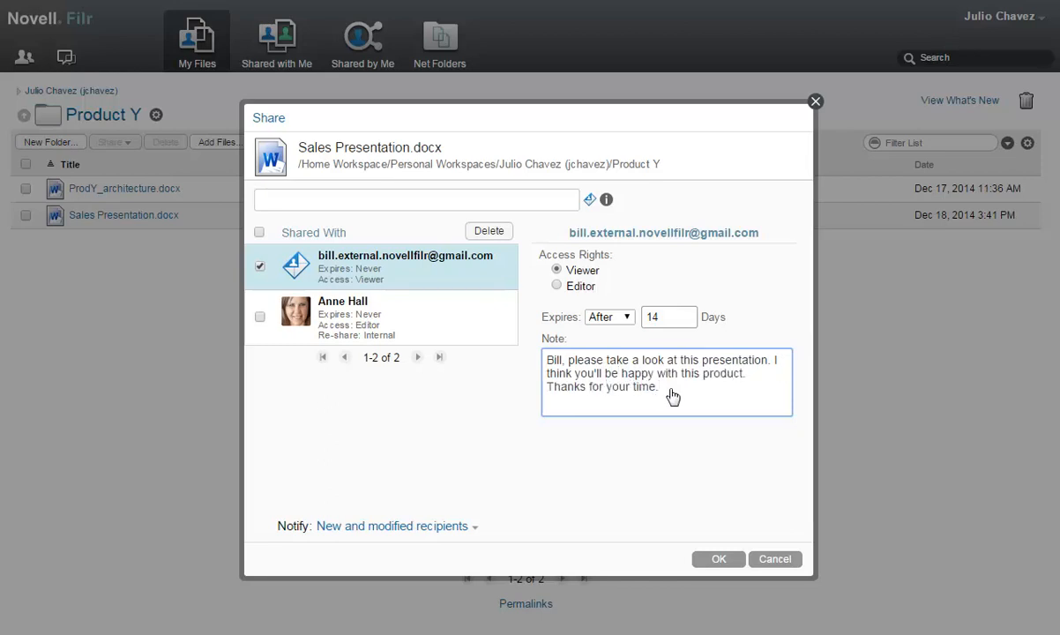
{"action": "left_click", "coordinate": [718, 558]}
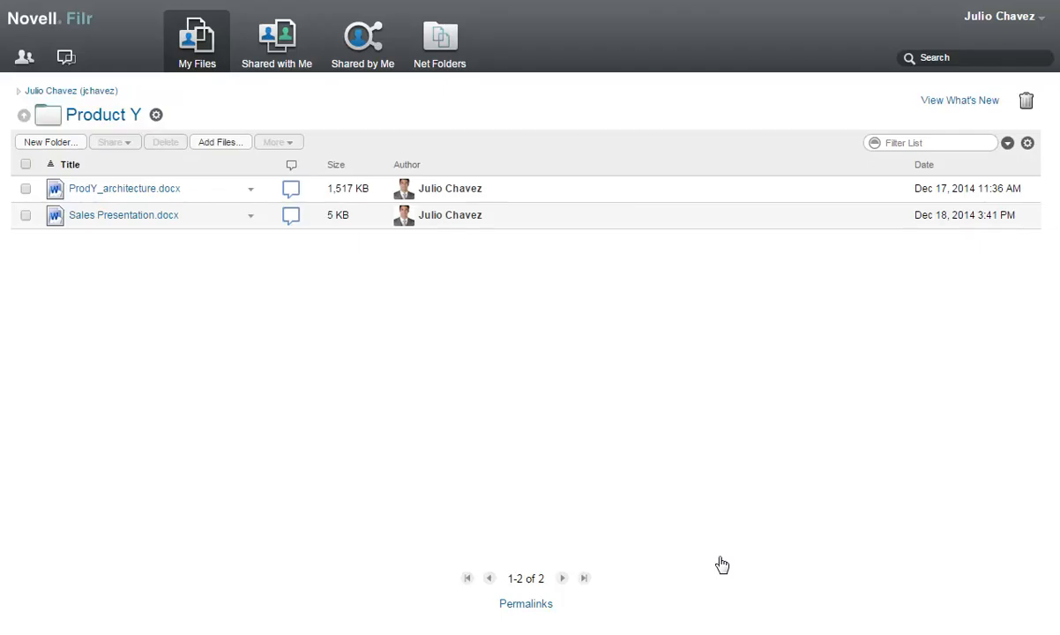
{"action": "mouse_move", "coordinate": [878, 520]}
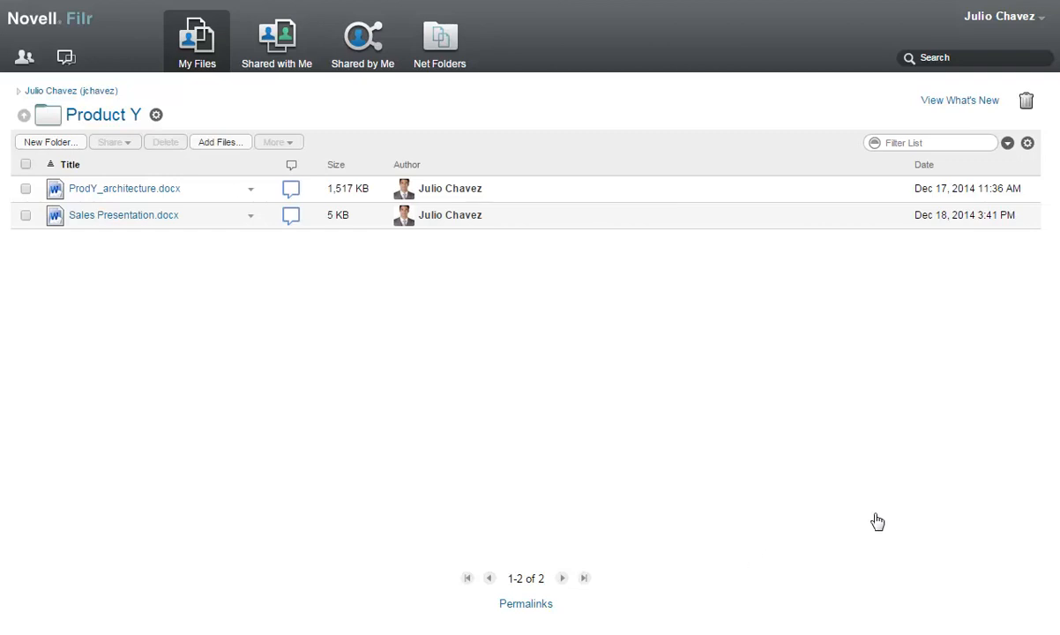
Sign out of the current Filr account.
{"action": "left_click", "coordinate": [1004, 16]}
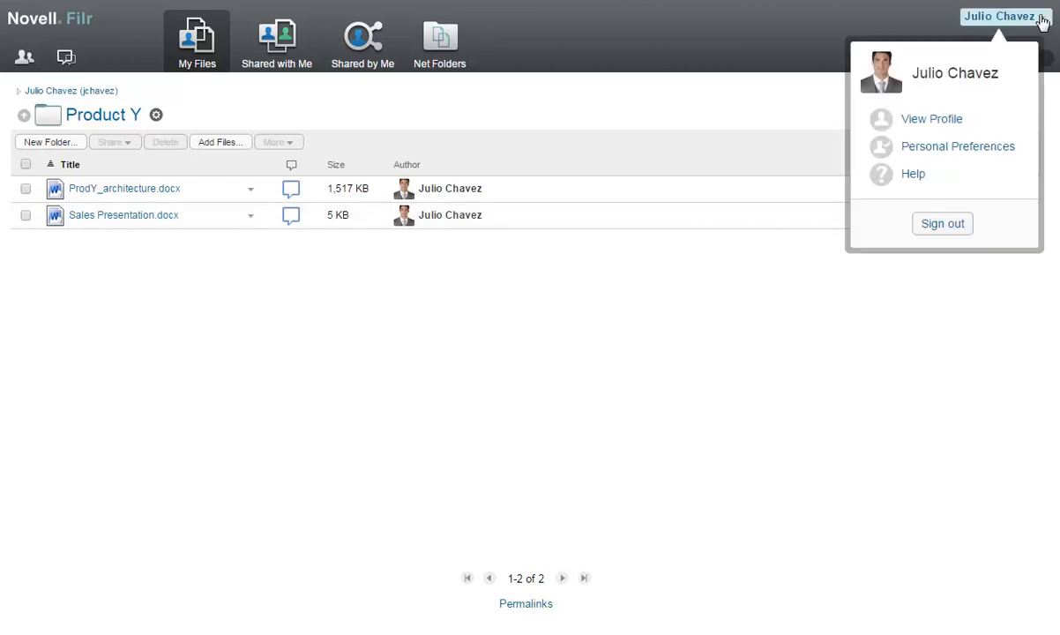
{"action": "left_click", "coordinate": [942, 222]}
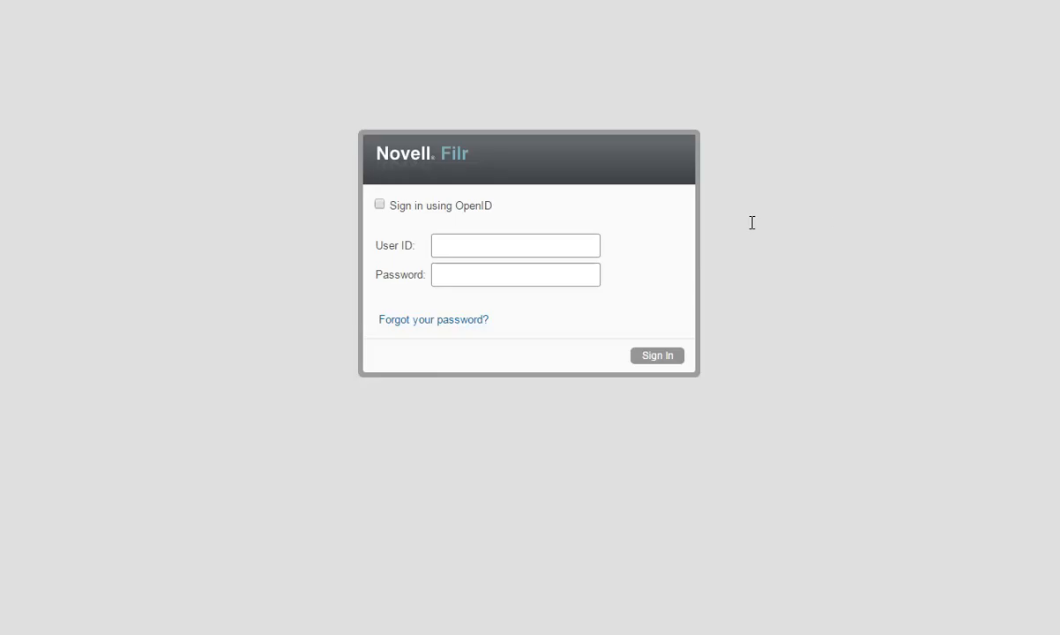
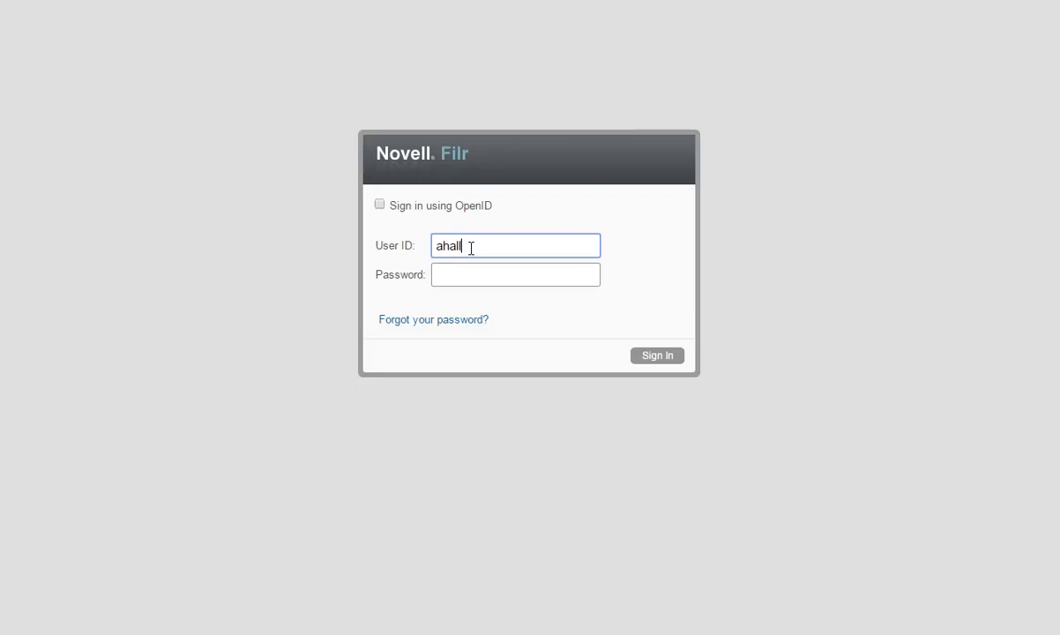
Sign in as ahall and bring up the actions for Sales Presentation.docx under Shared with Me.
{"action": "type", "text": "password"}
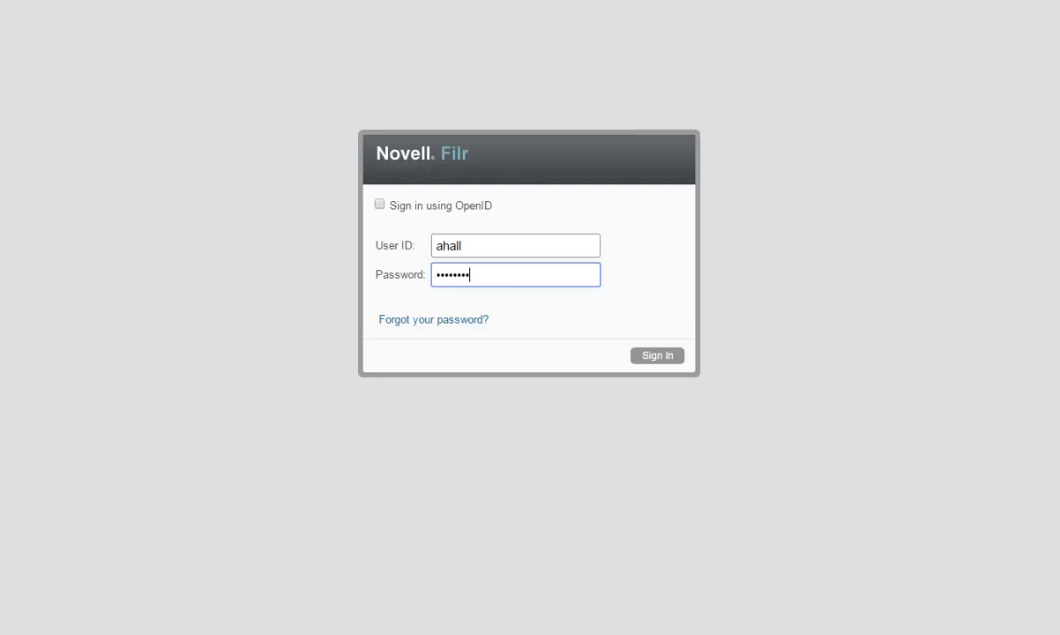
{"action": "left_click", "coordinate": [656, 356]}
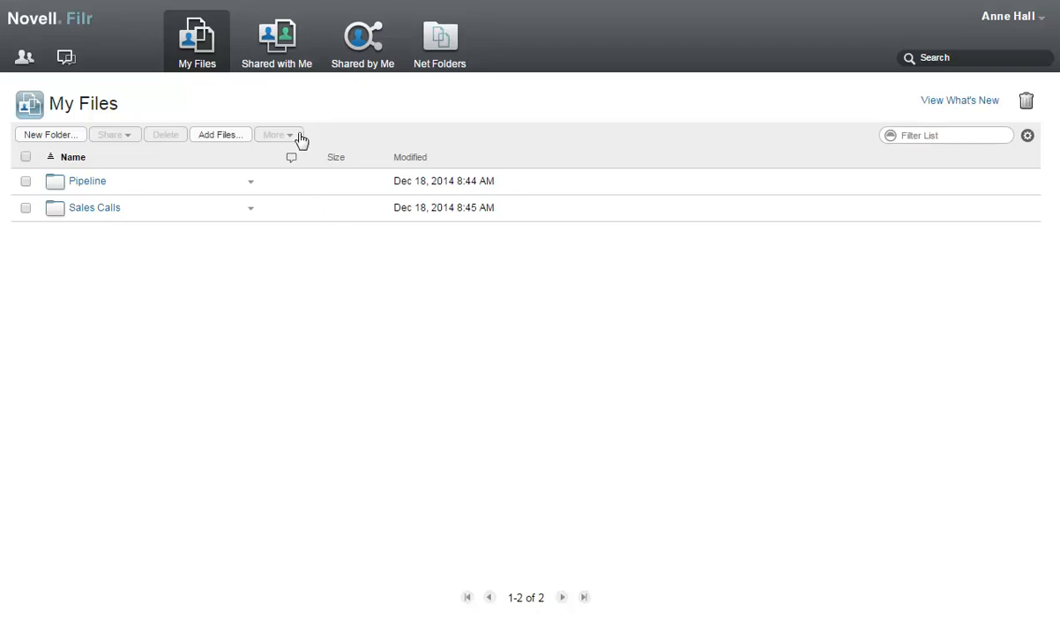
{"action": "left_click", "coordinate": [275, 38]}
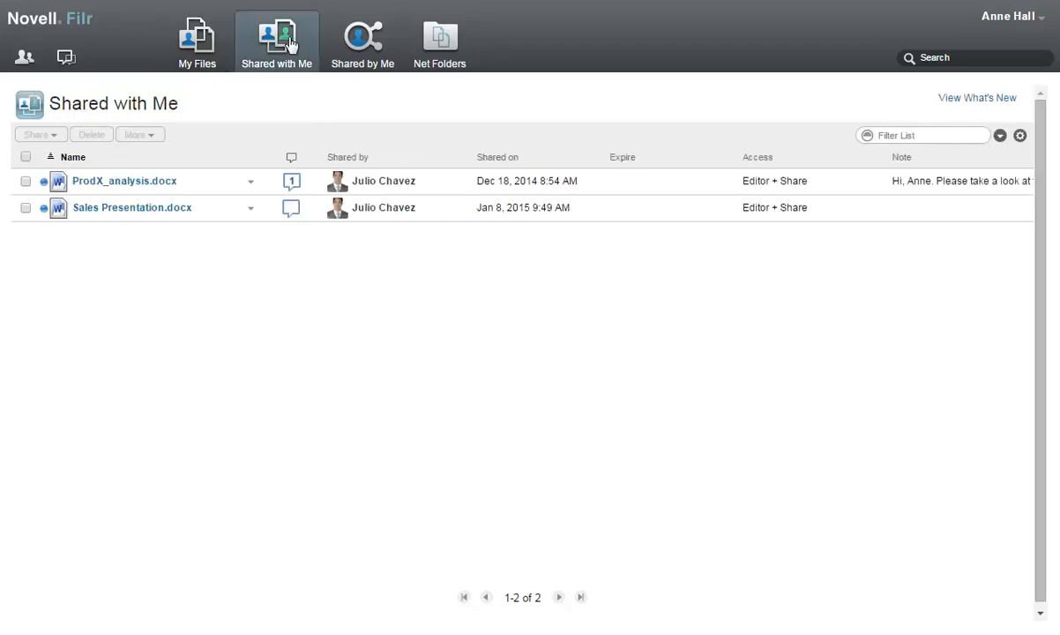
{"action": "left_click", "coordinate": [250, 210]}
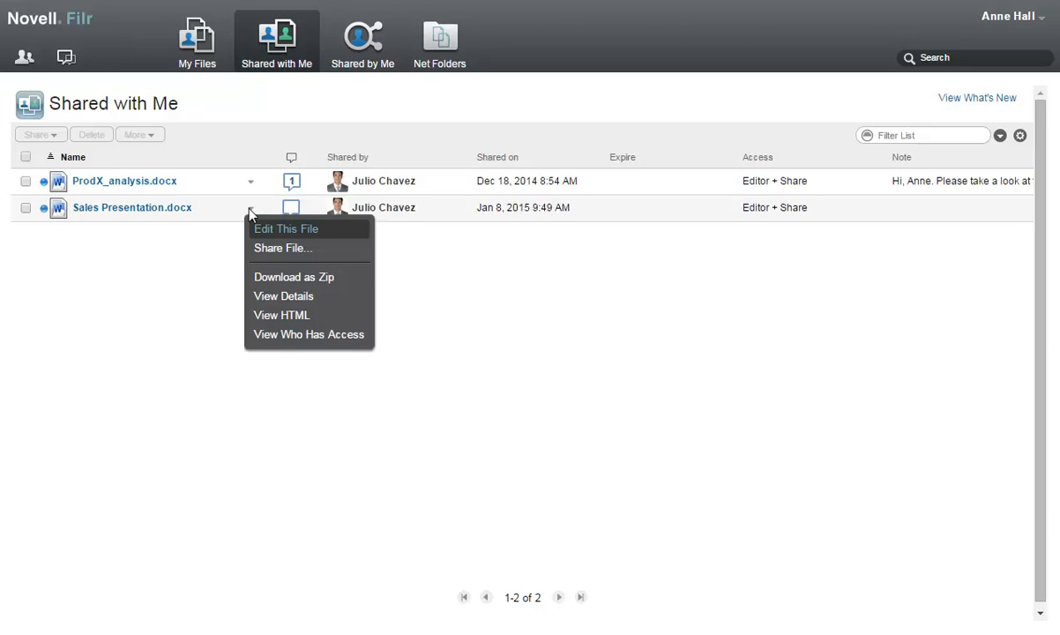
{"action": "mouse_move", "coordinate": [291, 299]}
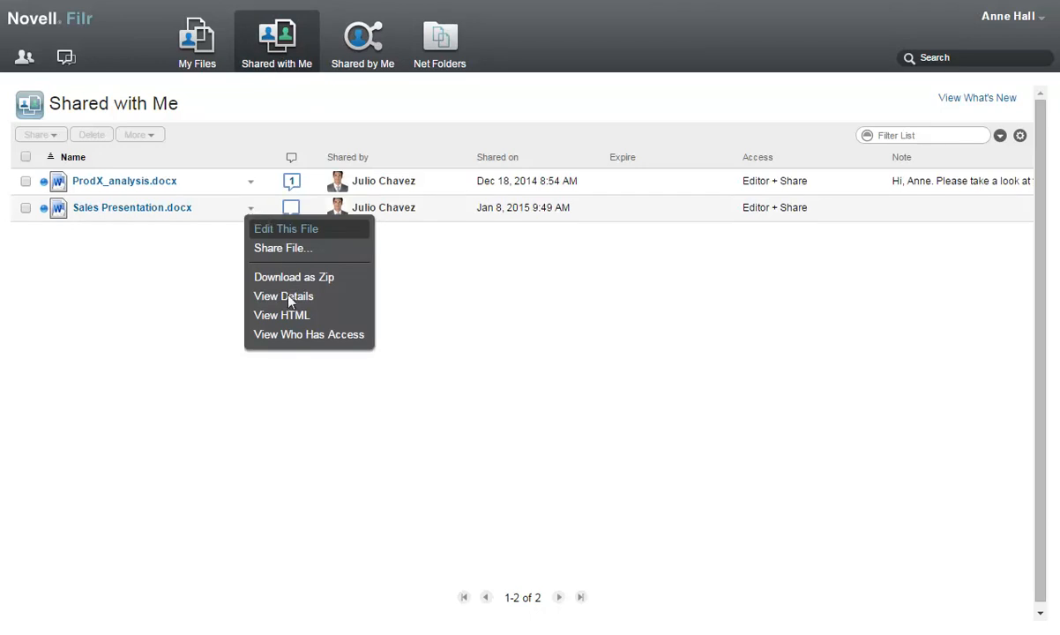
Post the comment 'Looks great, Julio! Thanks for putting this together!' on Sales Presentation.docx.
{"action": "left_click", "coordinate": [282, 296]}
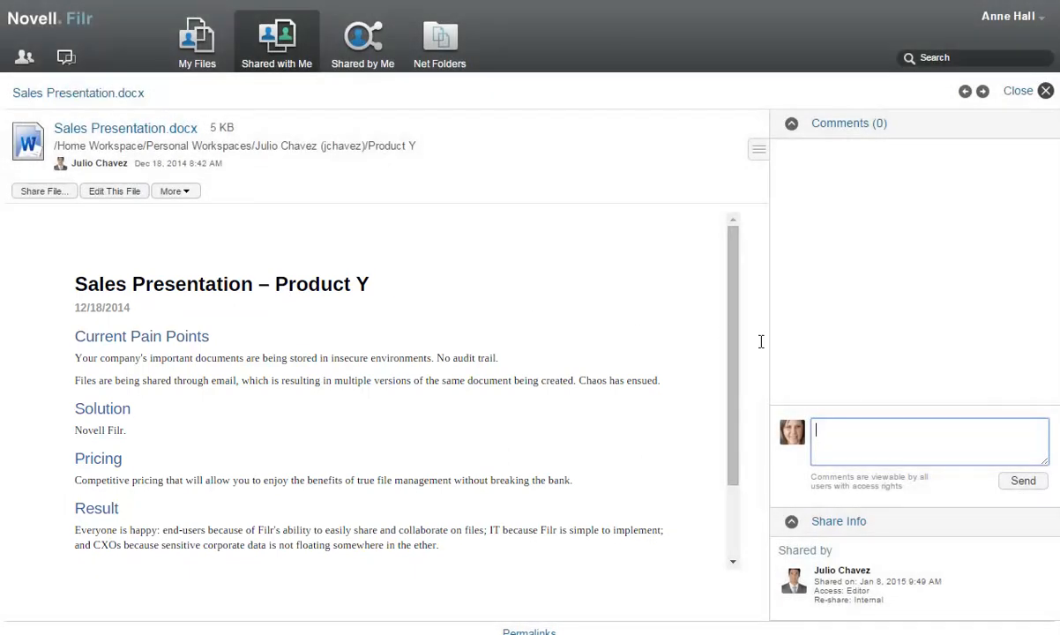
{"action": "type", "text": "Looks g"}
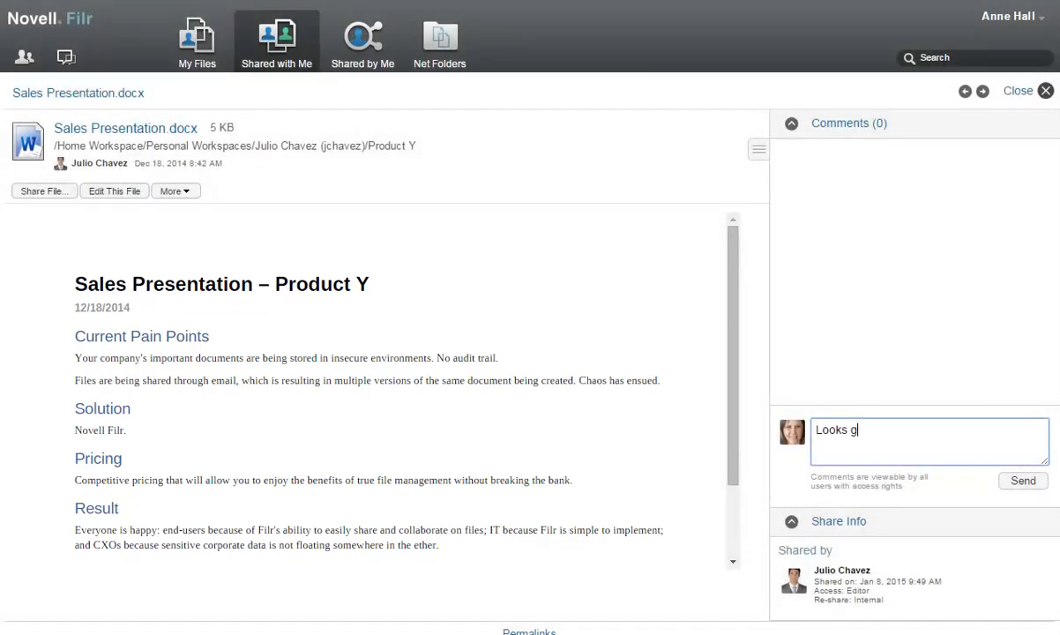
{"action": "type", "text": "reat, Julio!"}
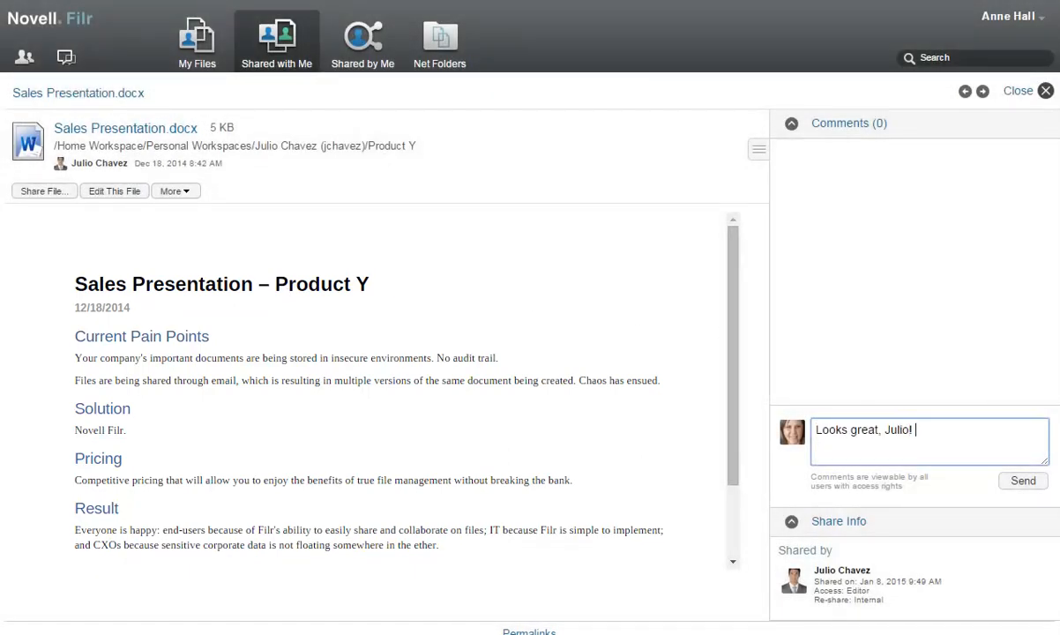
{"action": "type", "text": "Thanks for put"}
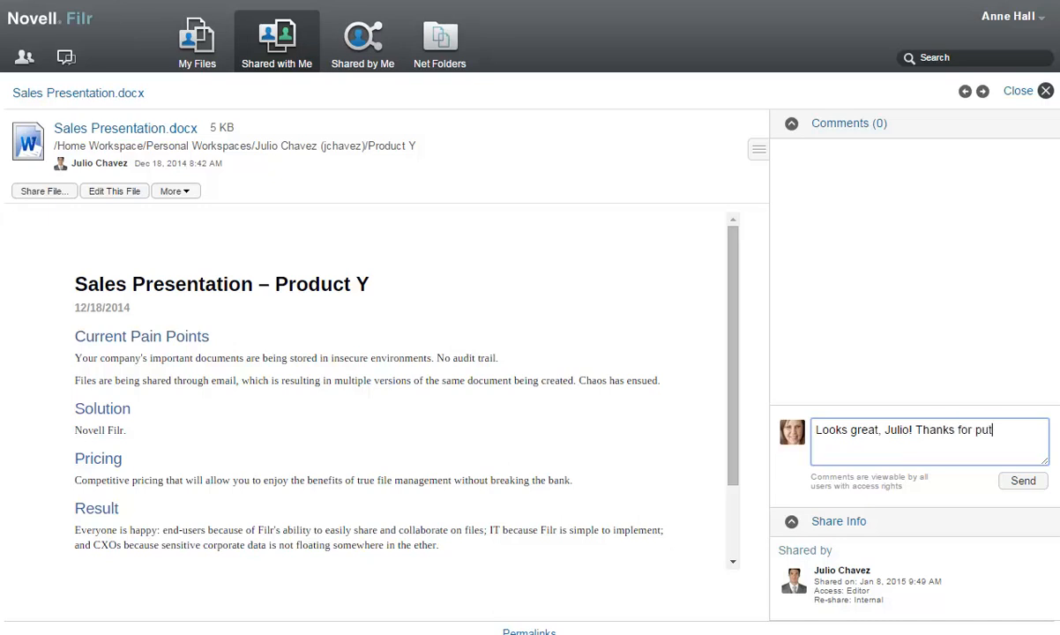
{"action": "type", "text": "ting this tog"}
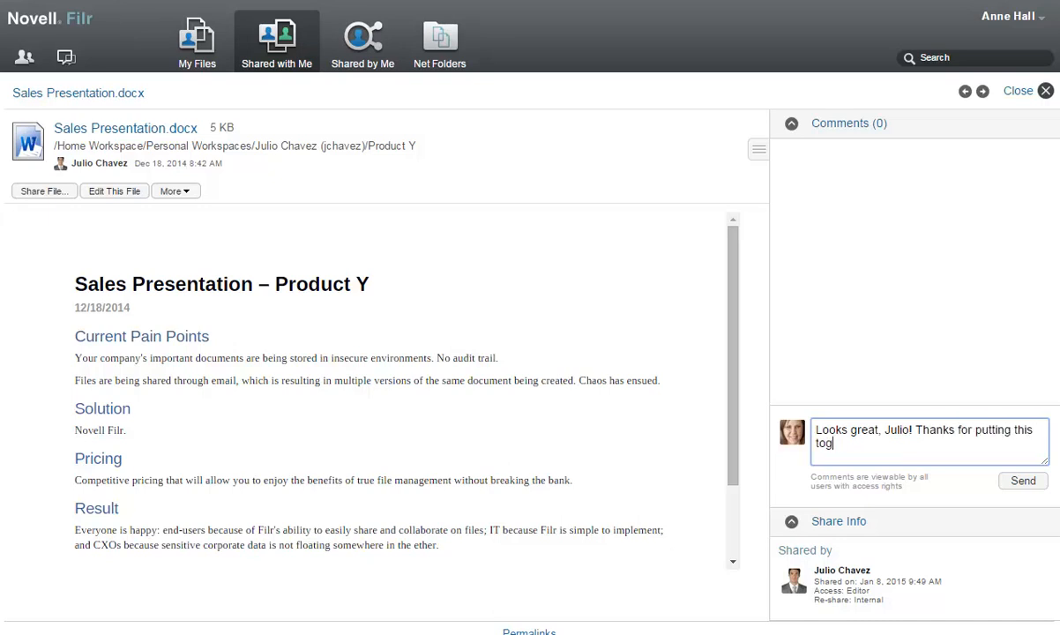
{"action": "type", "text": "ether!"}
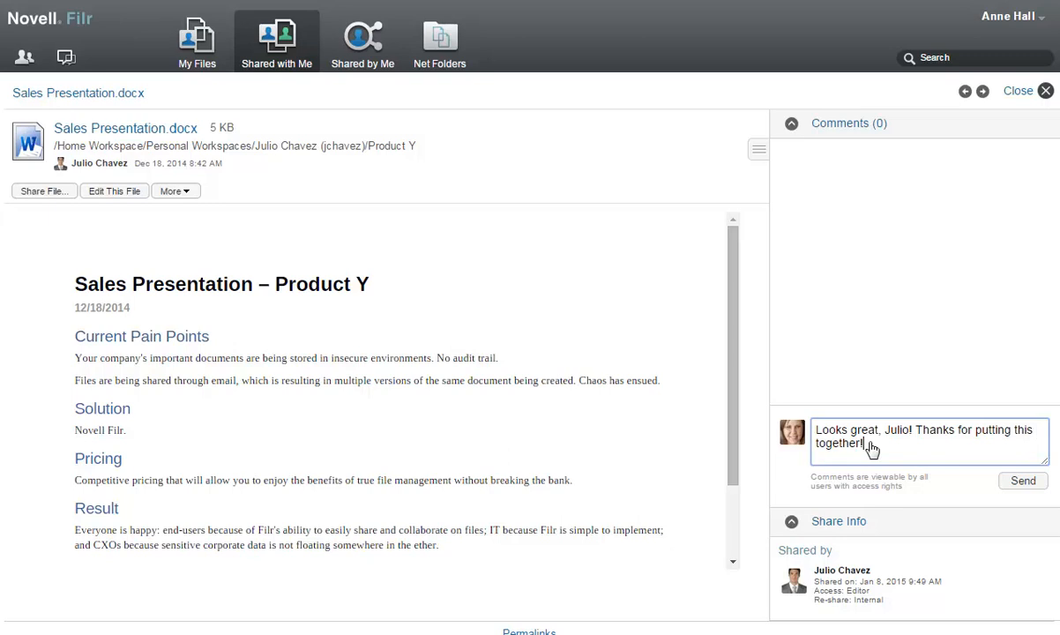
{"action": "left_click", "coordinate": [1023, 480]}
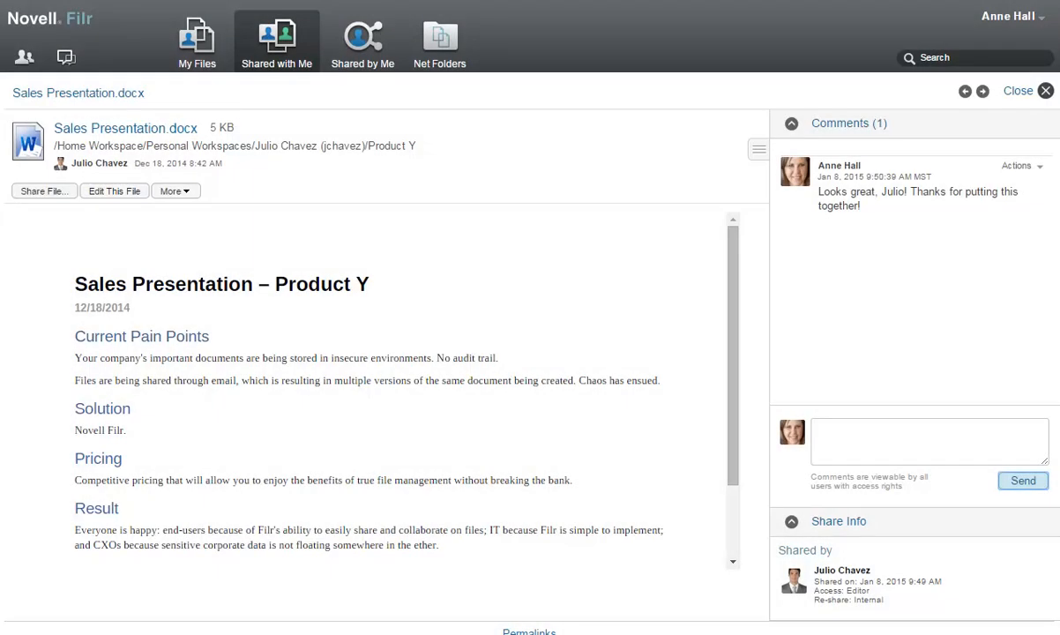
{"action": "left_click", "coordinate": [44, 190]}
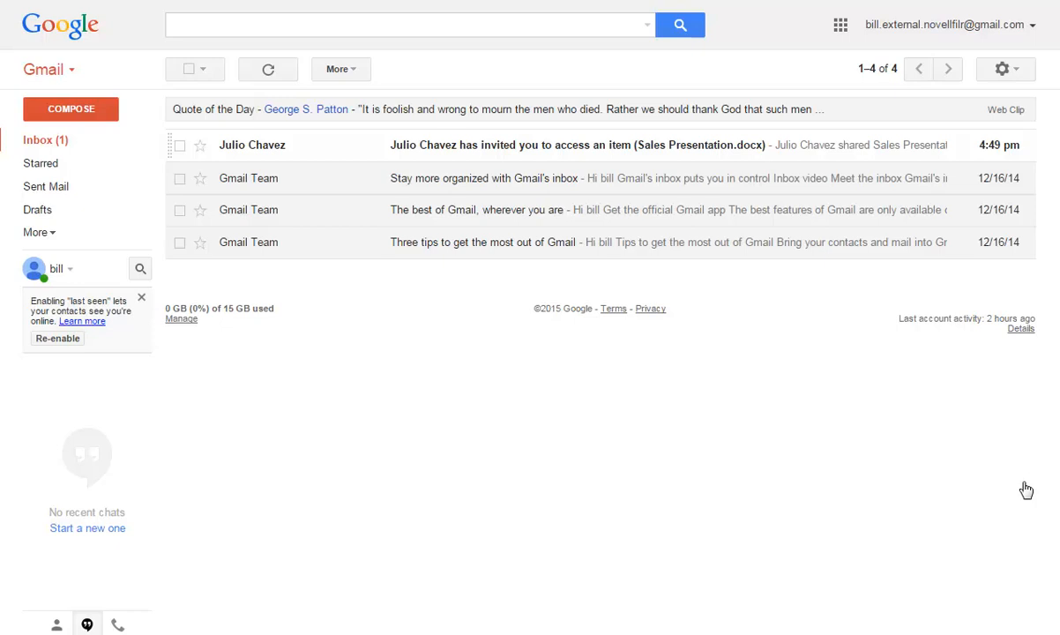
{"action": "mouse_move", "coordinate": [500, 356]}
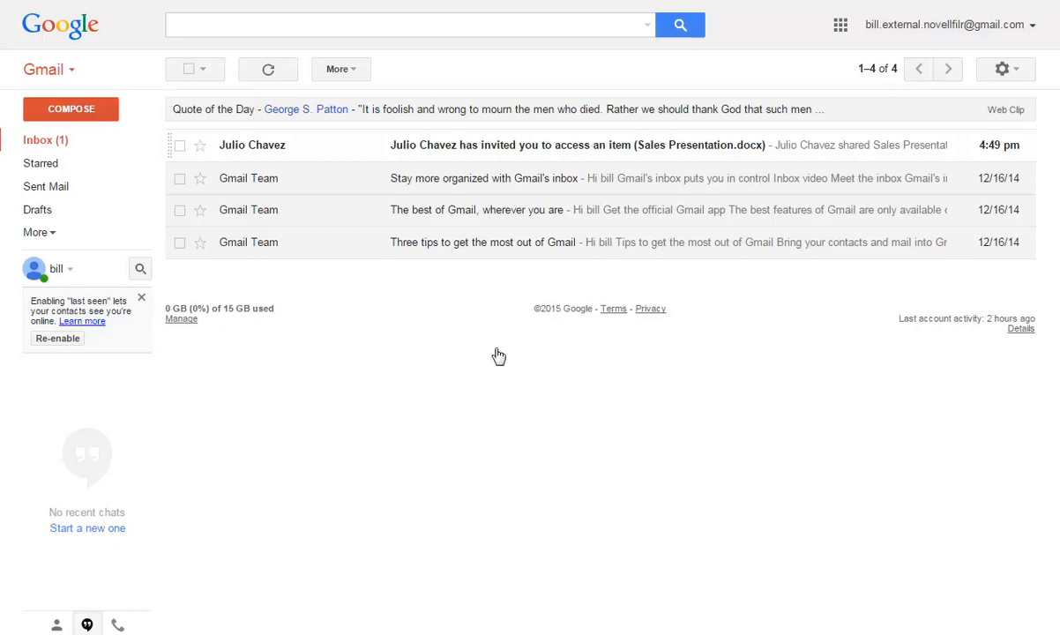
In Gmail, read the Filr invitation and follow the Sales Presentation.docx link.
{"action": "left_click", "coordinate": [579, 145]}
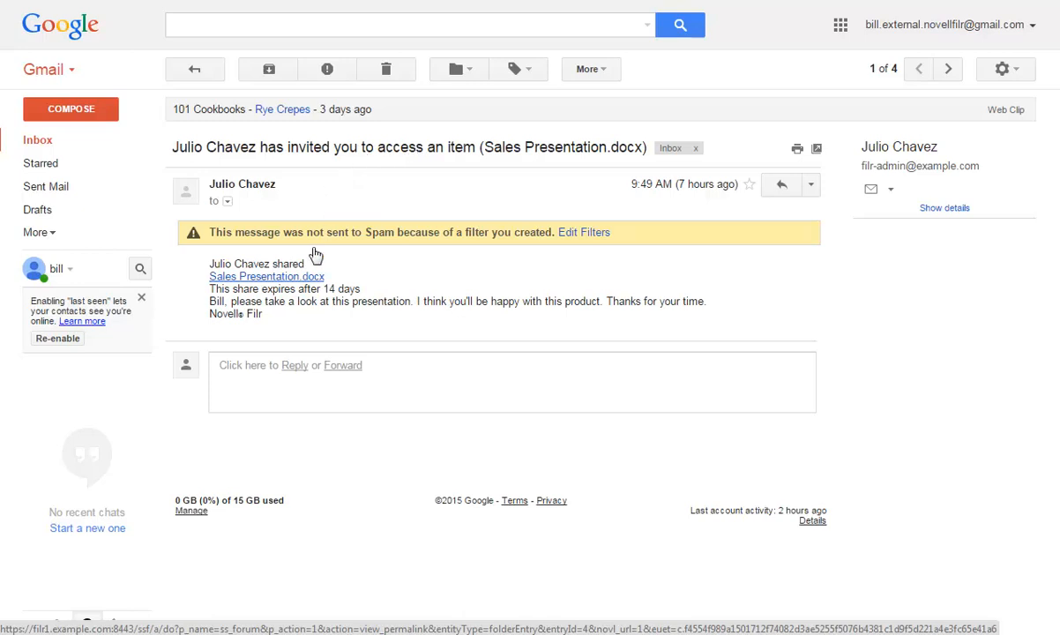
{"action": "left_click", "coordinate": [267, 276]}
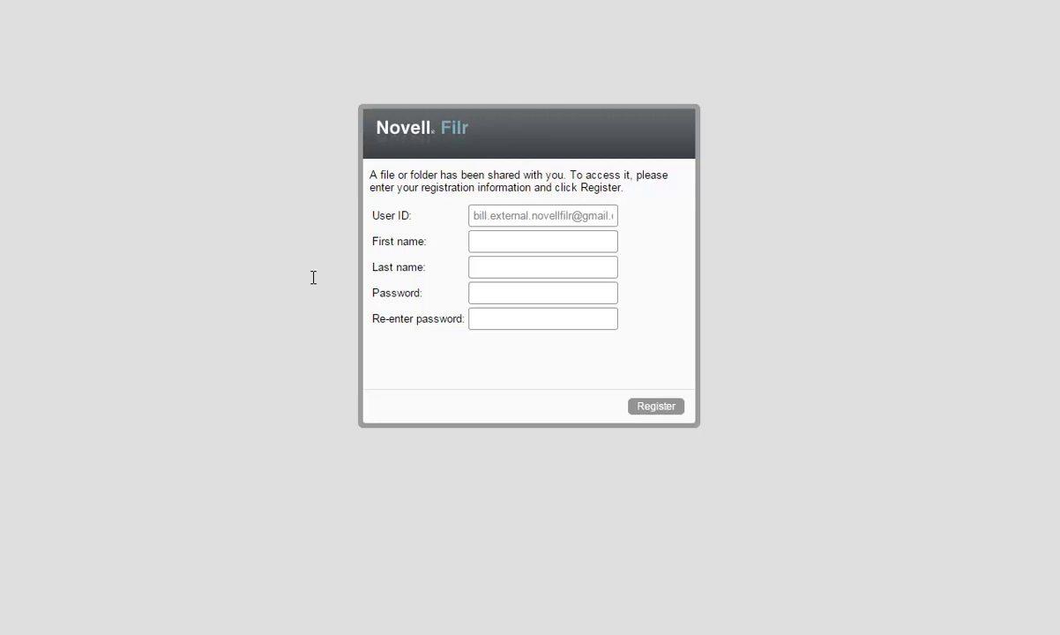
Register the external account as Bill External with a matching password.
{"action": "left_click", "coordinate": [544, 240]}
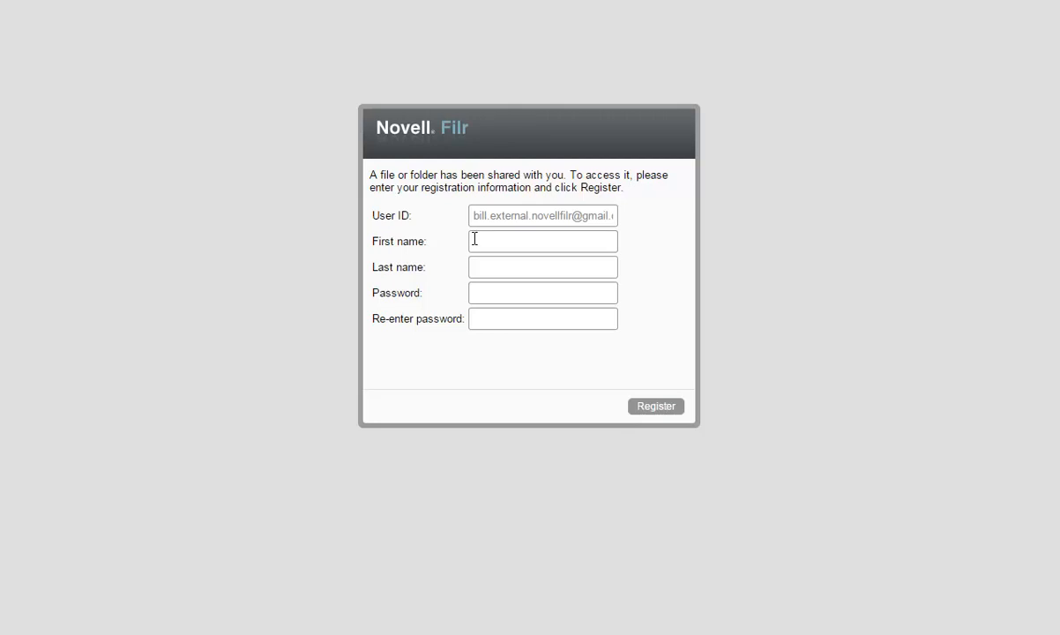
{"action": "left_click", "coordinate": [543, 240]}
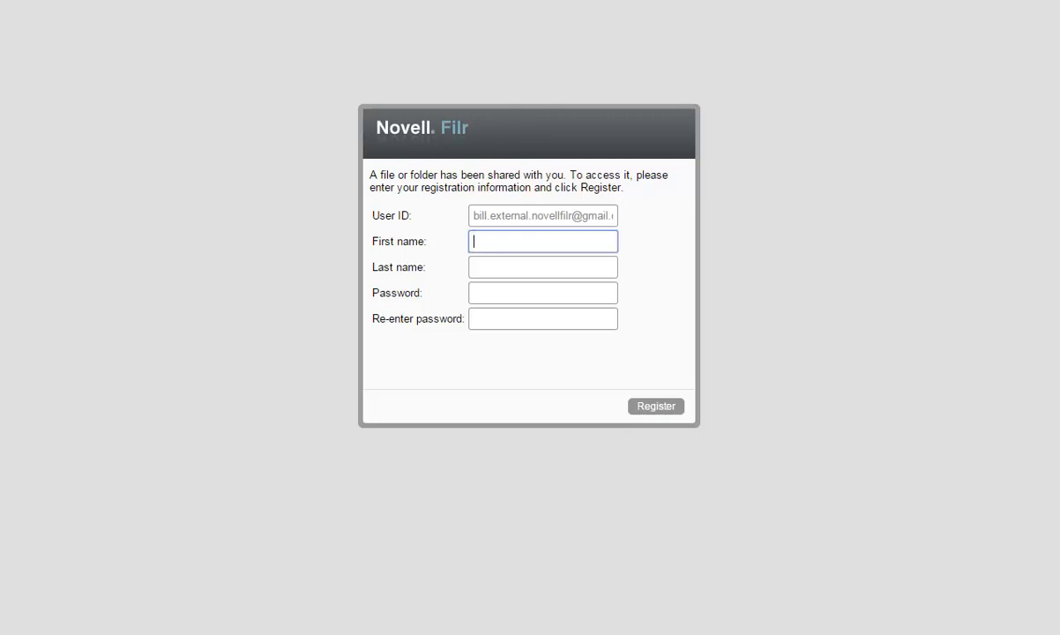
{"action": "type", "text": "Bill"}
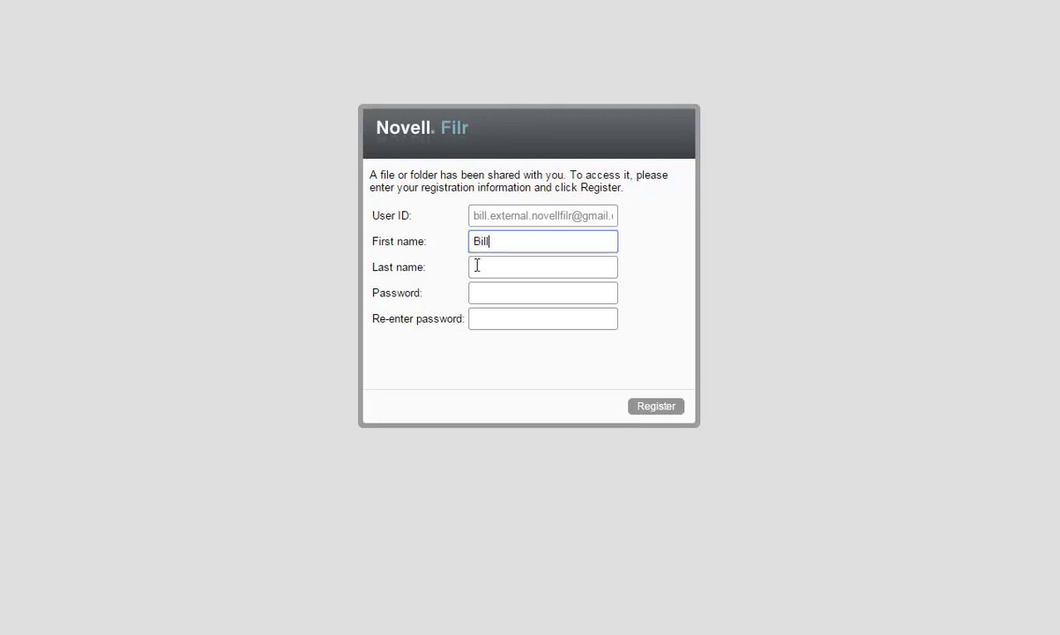
{"action": "type", "text": "External"}
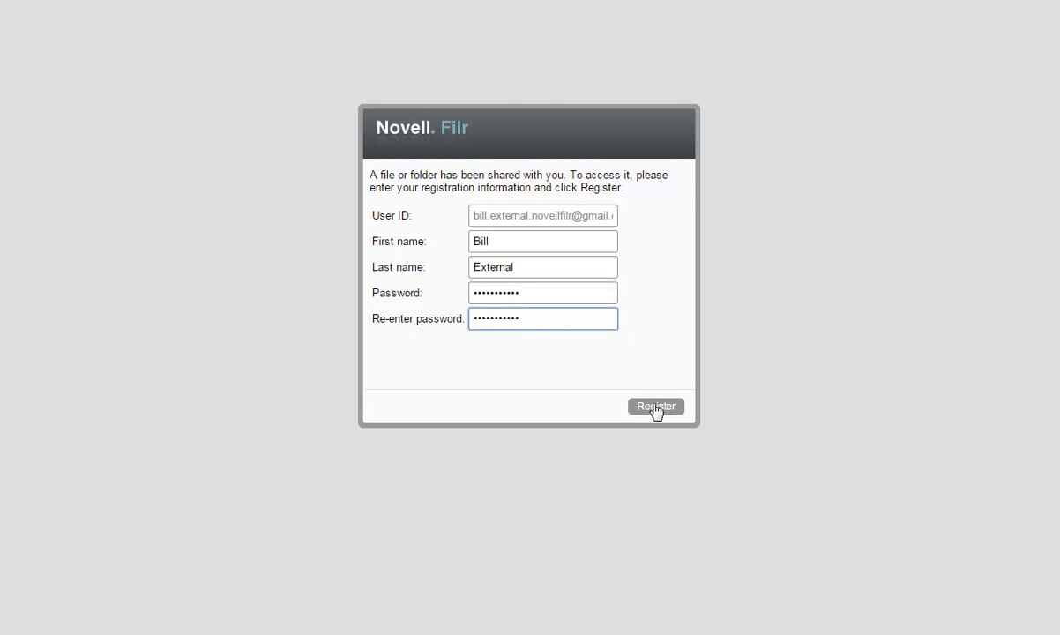
{"action": "left_click", "coordinate": [656, 406]}
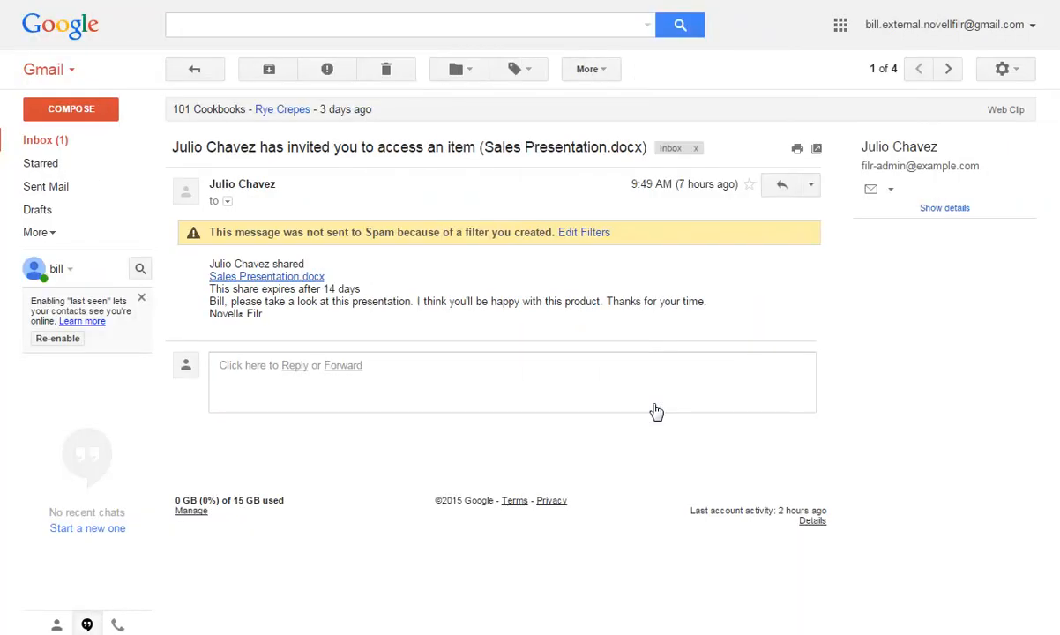
Follow the 'Sign in and access shared items' link in the access-confirmed email.
{"action": "left_click", "coordinate": [38, 141]}
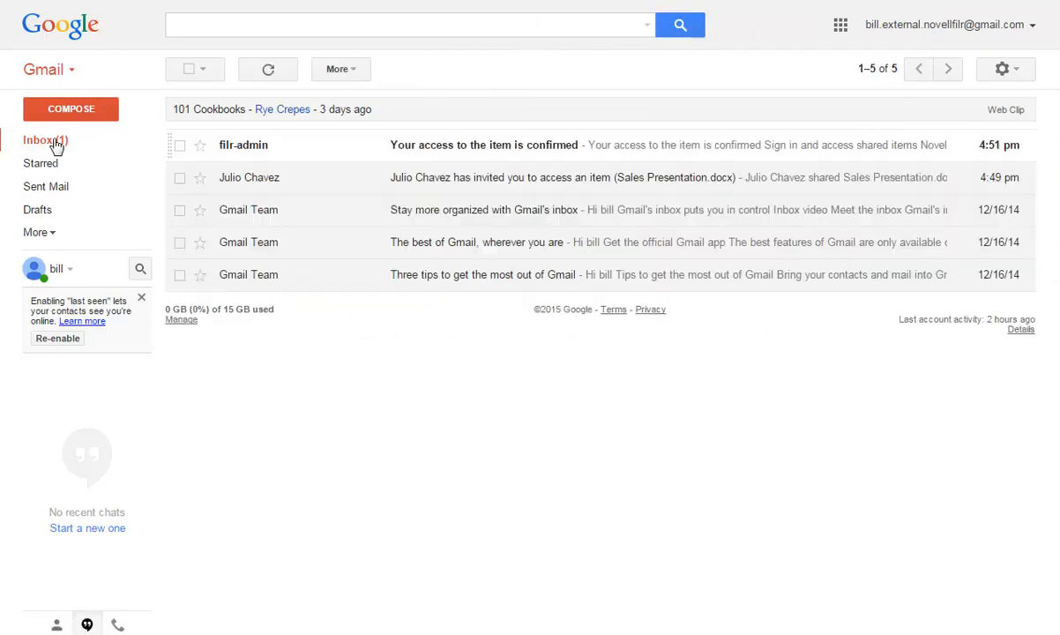
{"action": "mouse_move", "coordinate": [432, 145]}
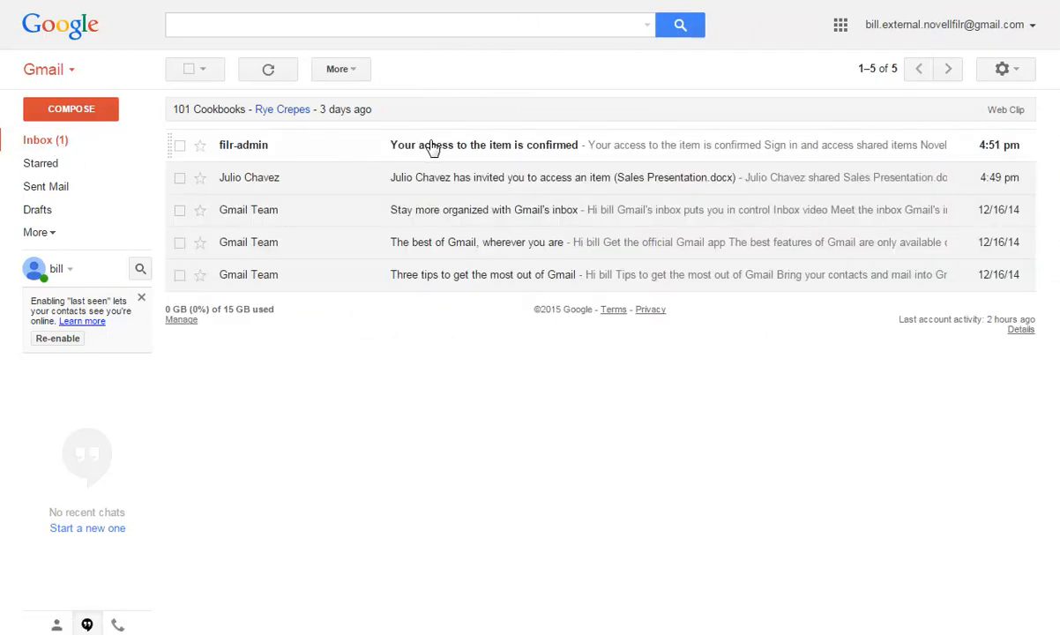
{"action": "left_click", "coordinate": [483, 144]}
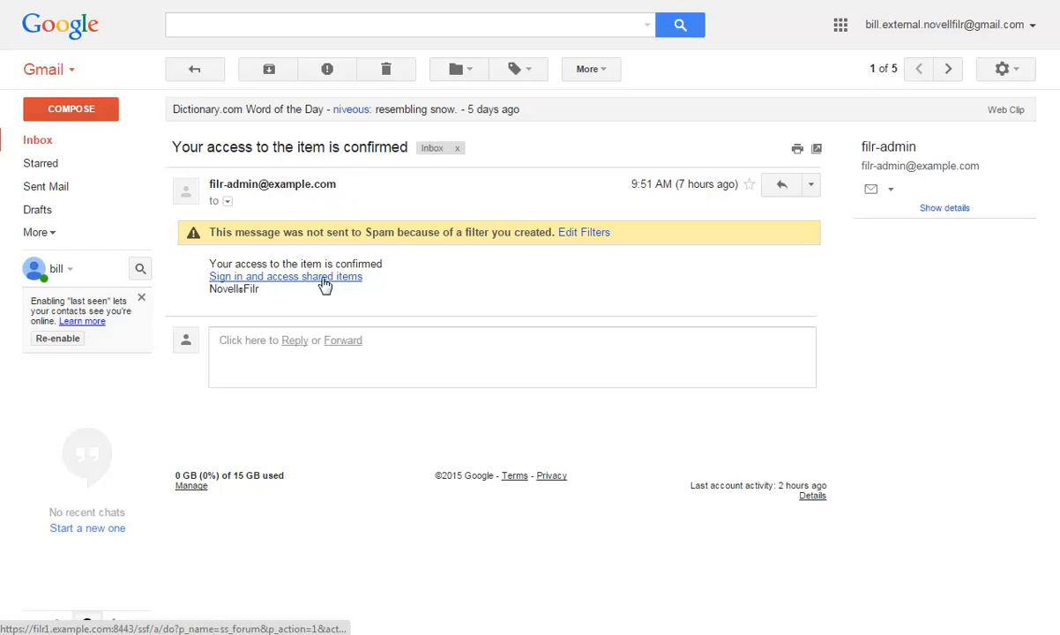
{"action": "left_click", "coordinate": [286, 275]}
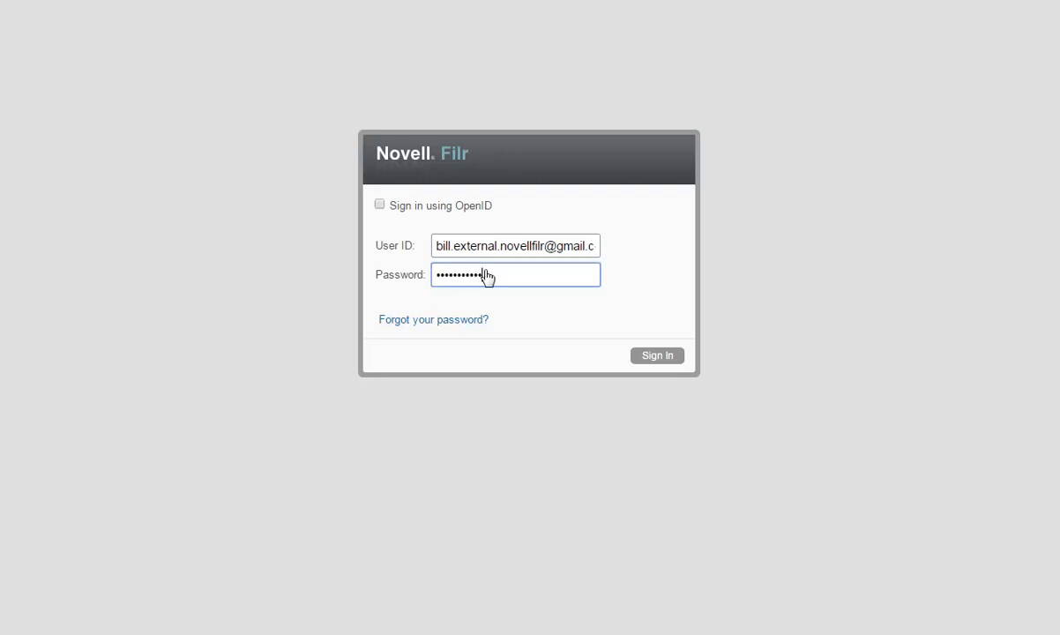
{"action": "mouse_move", "coordinate": [674, 364]}
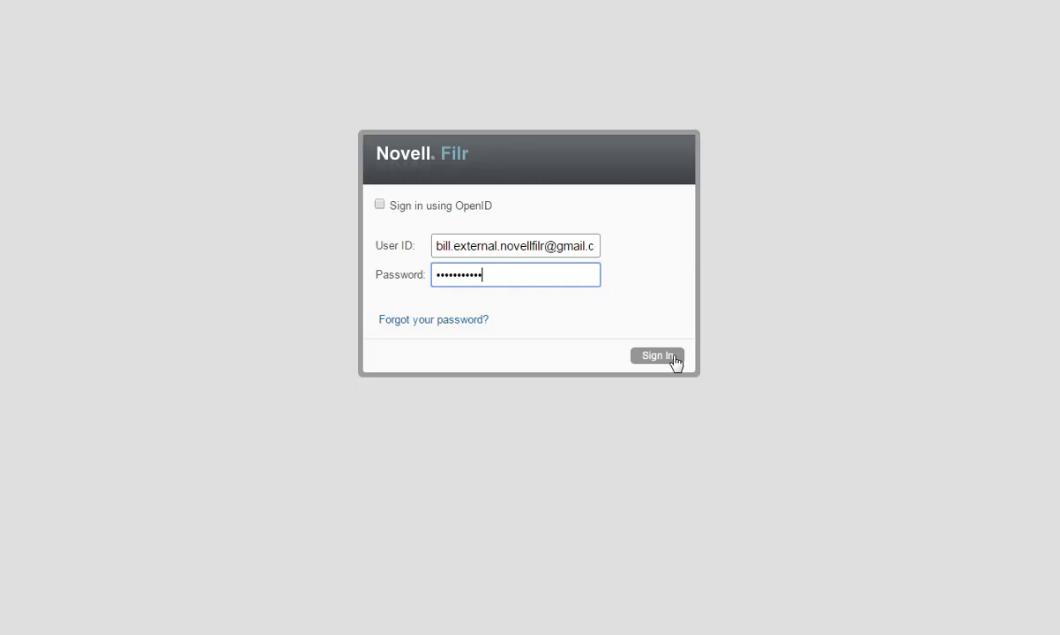
Sign in as Bill External to reach the shared Sales Presentation.docx.
{"action": "left_click", "coordinate": [657, 356]}
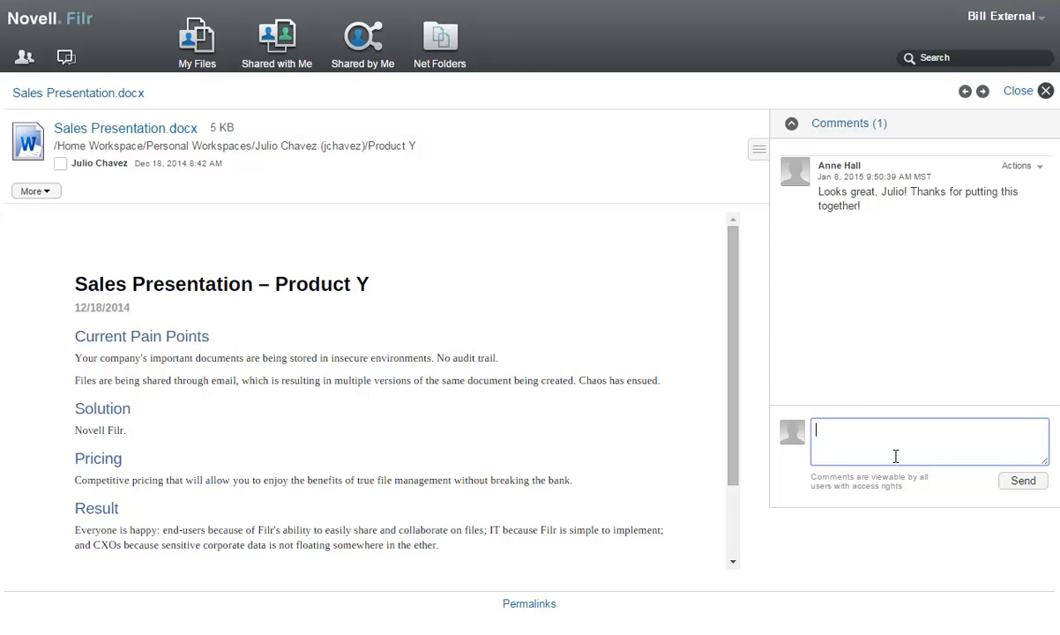
Post Bill's reply 'Yes, thanks, Julio. We will certainly consider investing here. Looks like a great product'.
{"action": "type", "text": "Yes, thanks, Julio"}
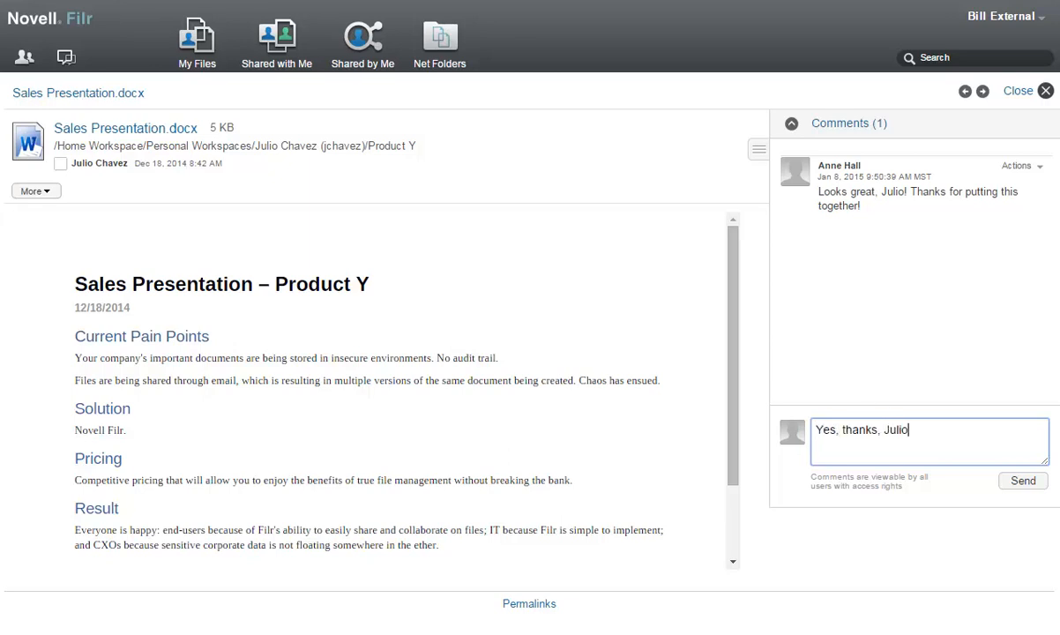
{"action": "type", "text": ". We will certainly"}
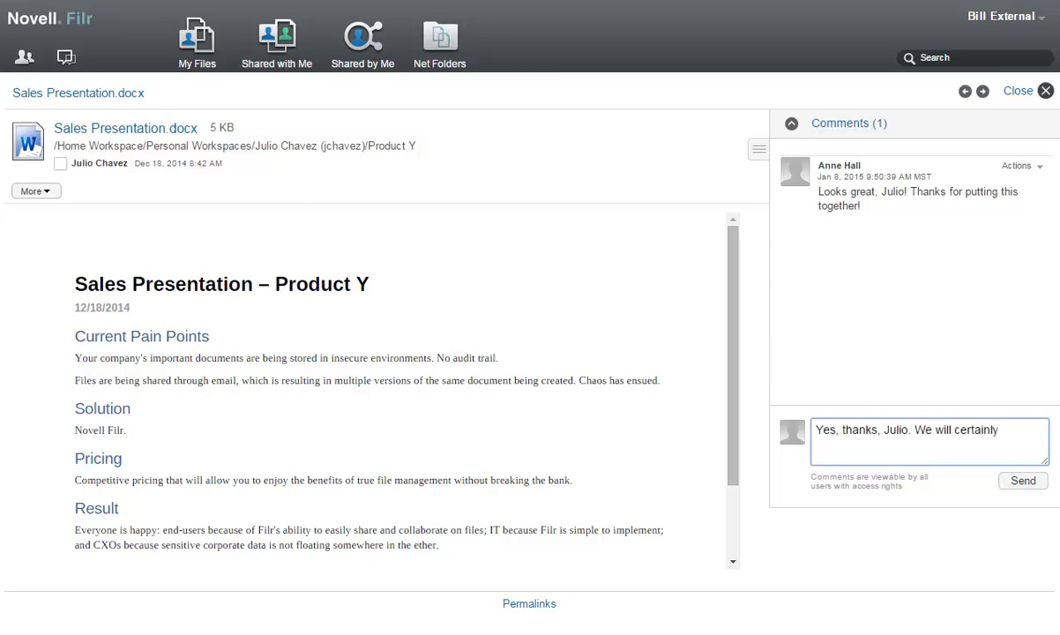
{"action": "type", "text": "consider investing"}
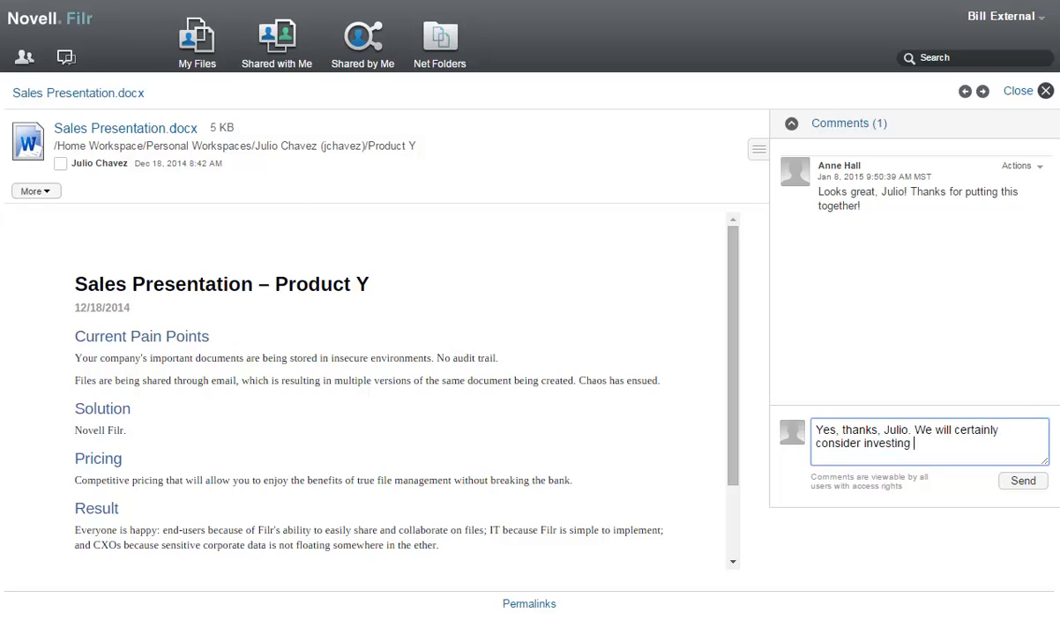
{"action": "type", "text": "here. Looks like a great product!"}
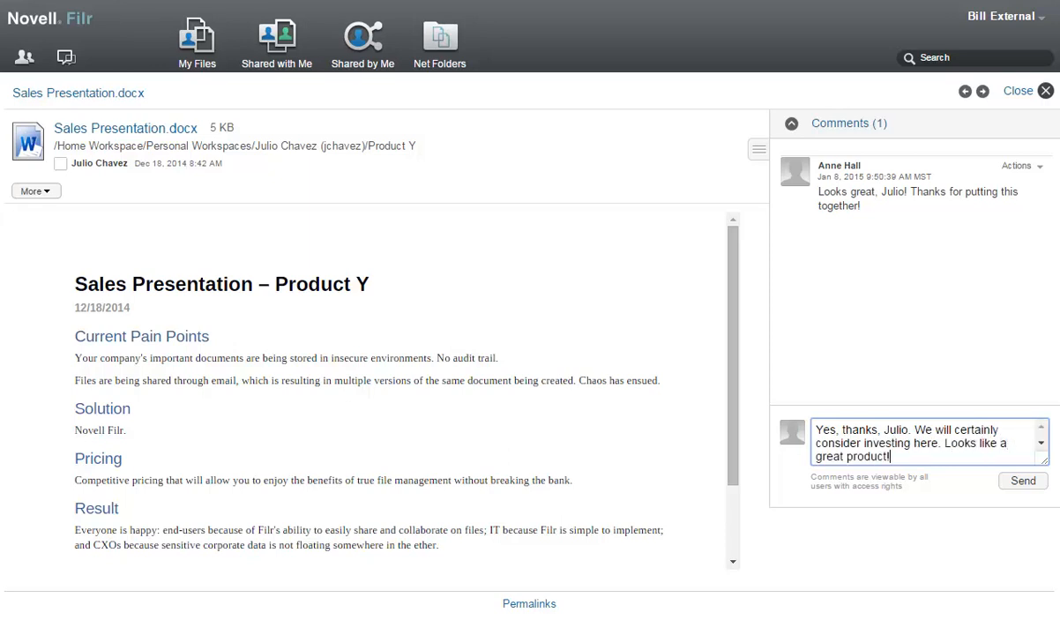
{"action": "mouse_move", "coordinate": [963, 466]}
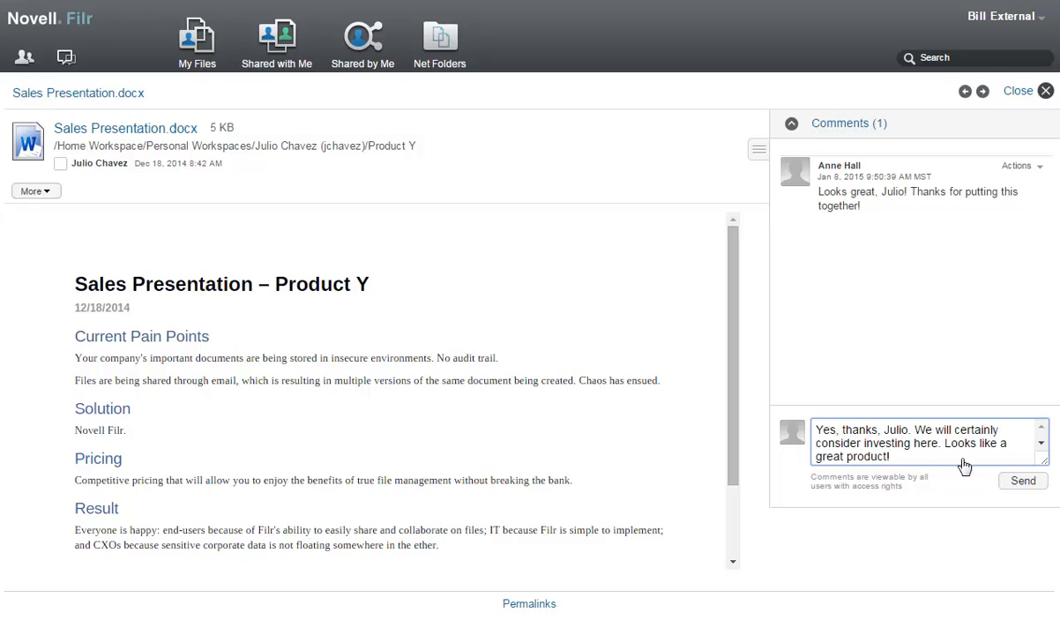
{"action": "left_click", "coordinate": [1024, 480]}
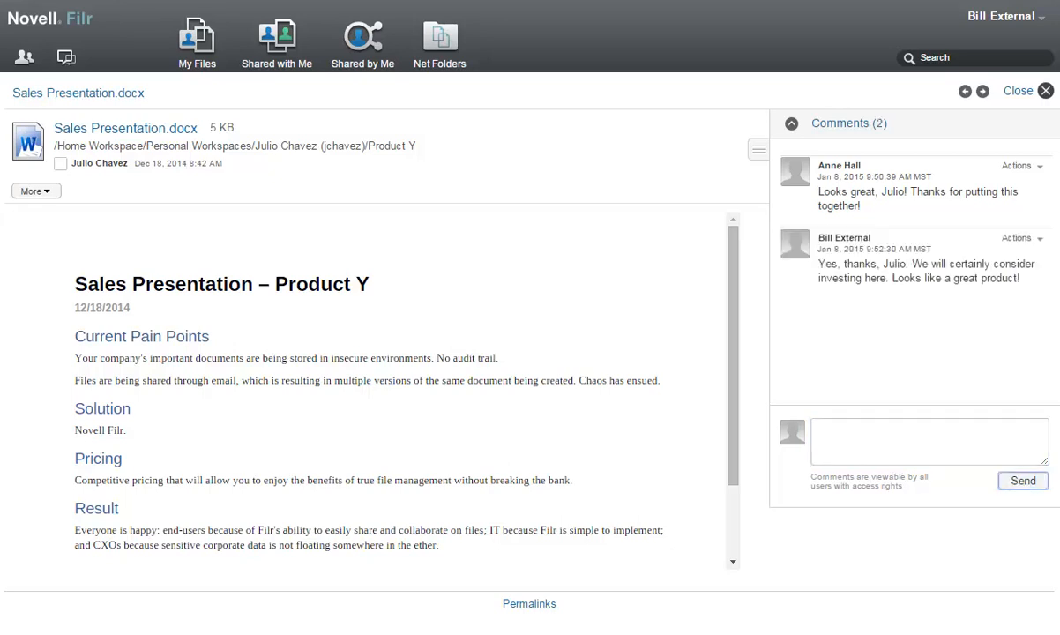